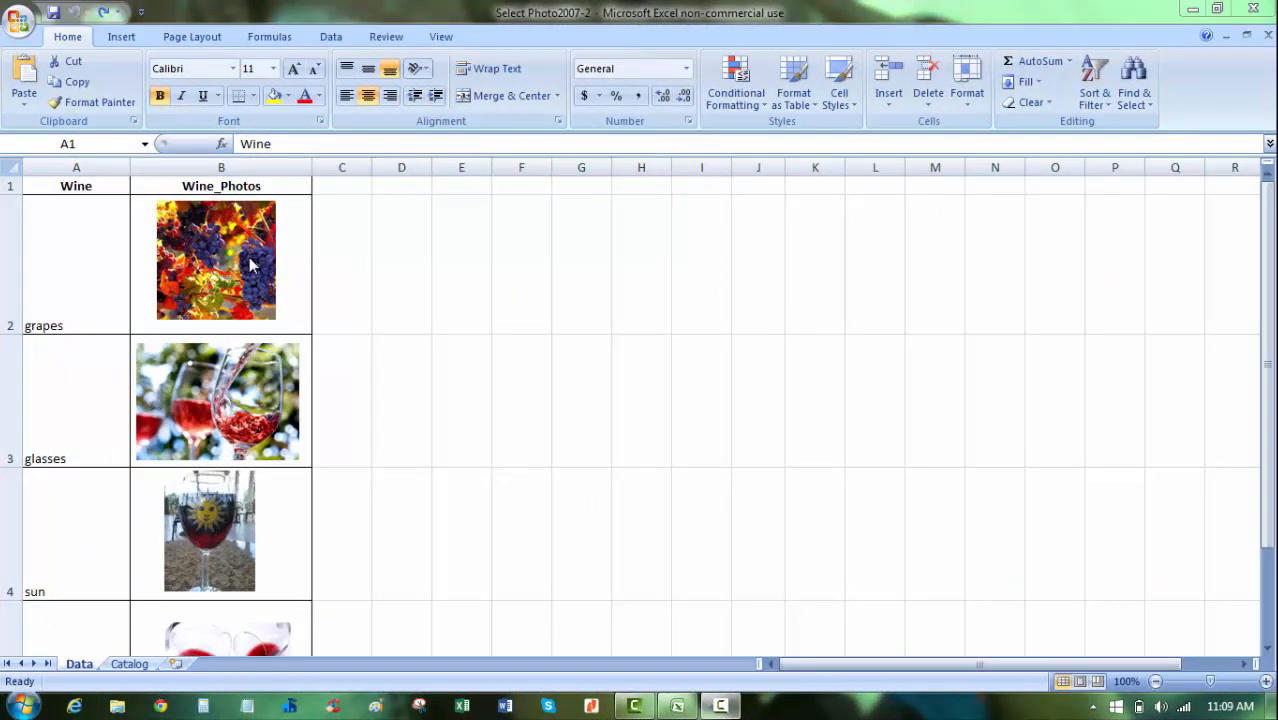
mouse_move(337, 565)
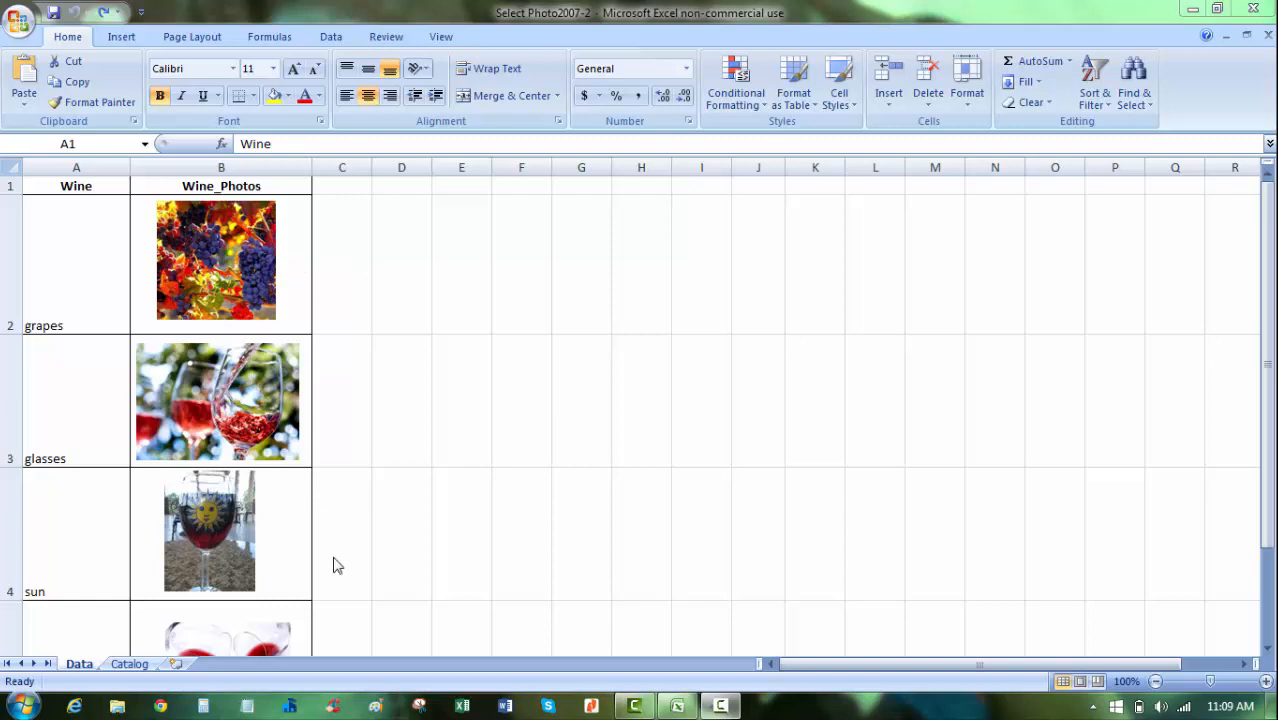
Look over the Data and Catalog sheets, ending on the Data sheet
scroll(down, 3)
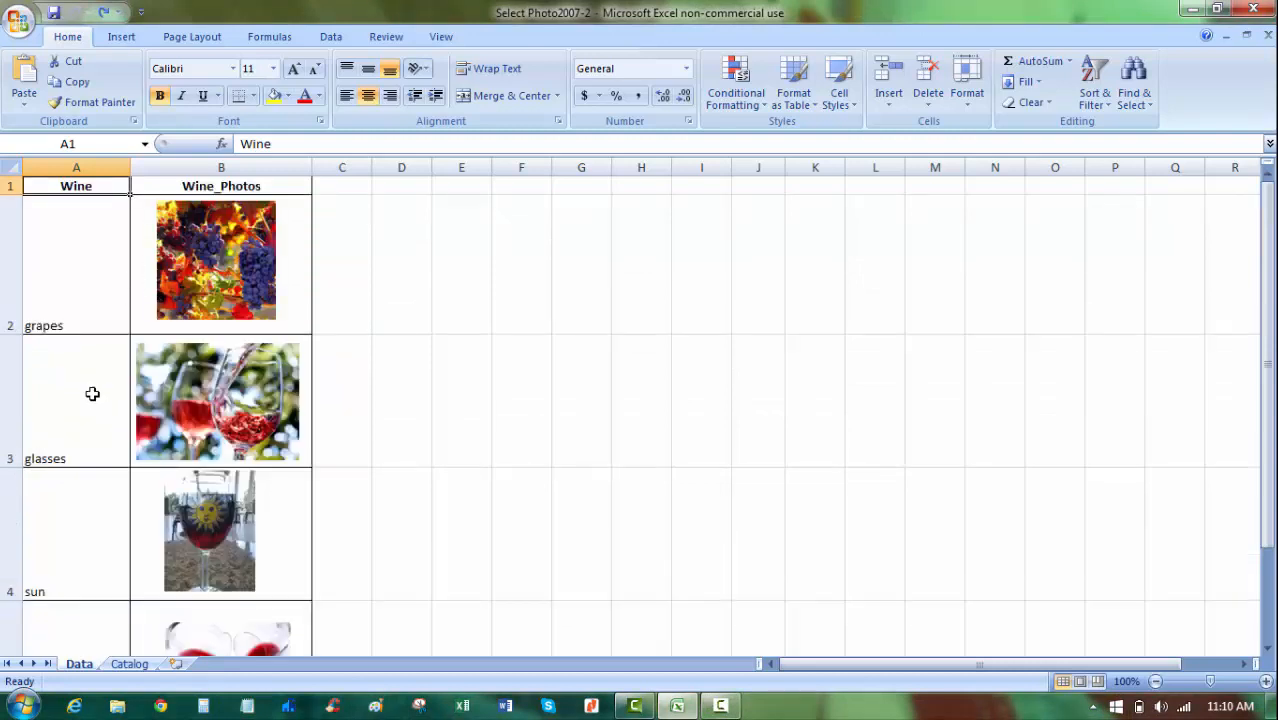
scroll(down, 3)
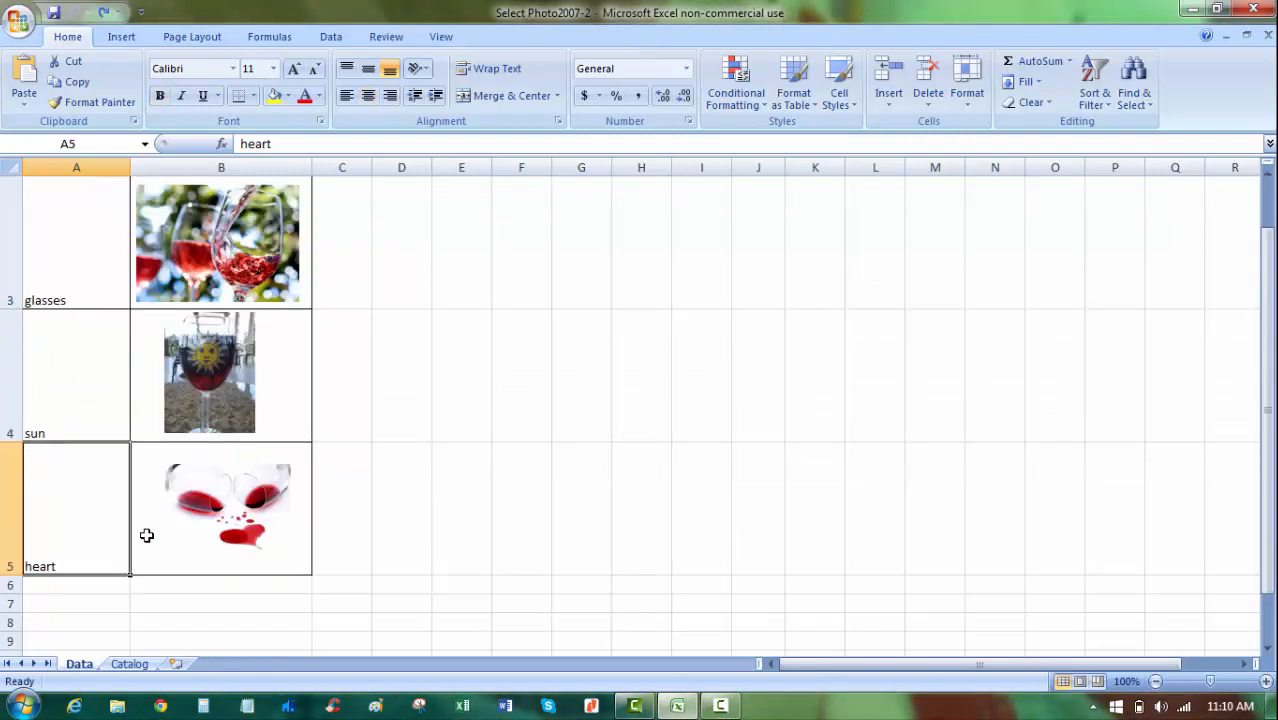
click(129, 663)
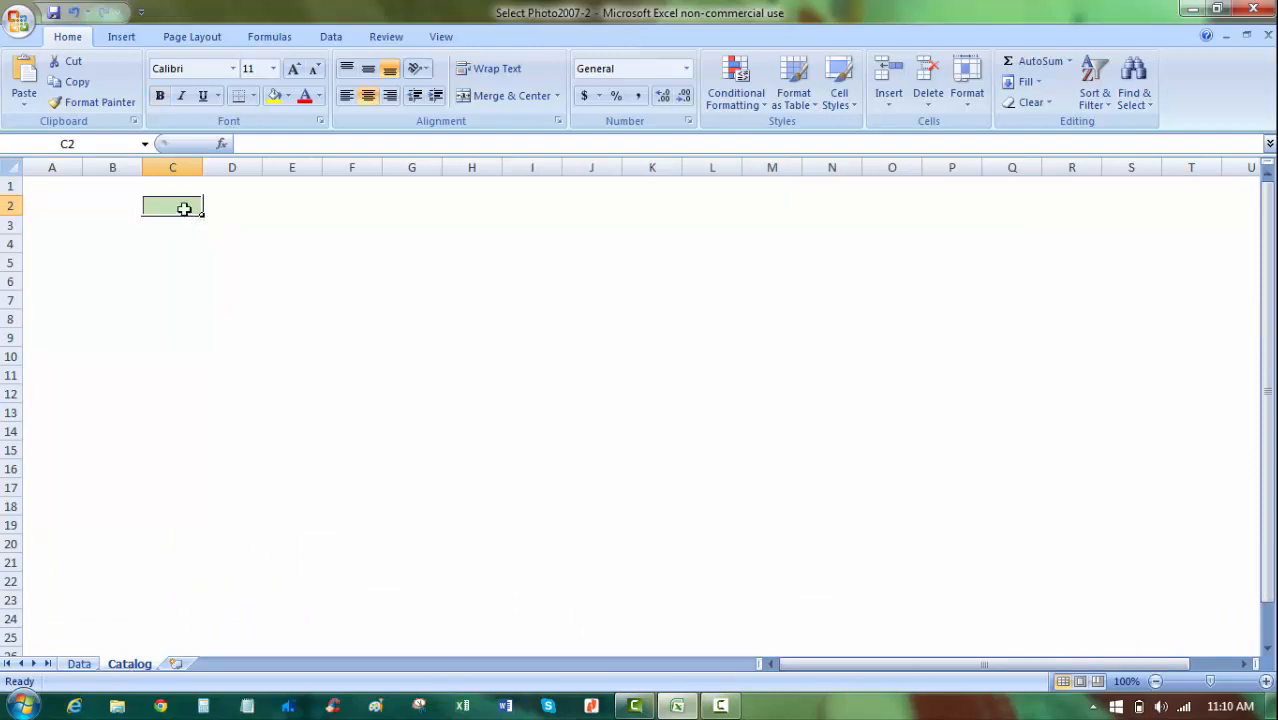
mouse_move(172, 248)
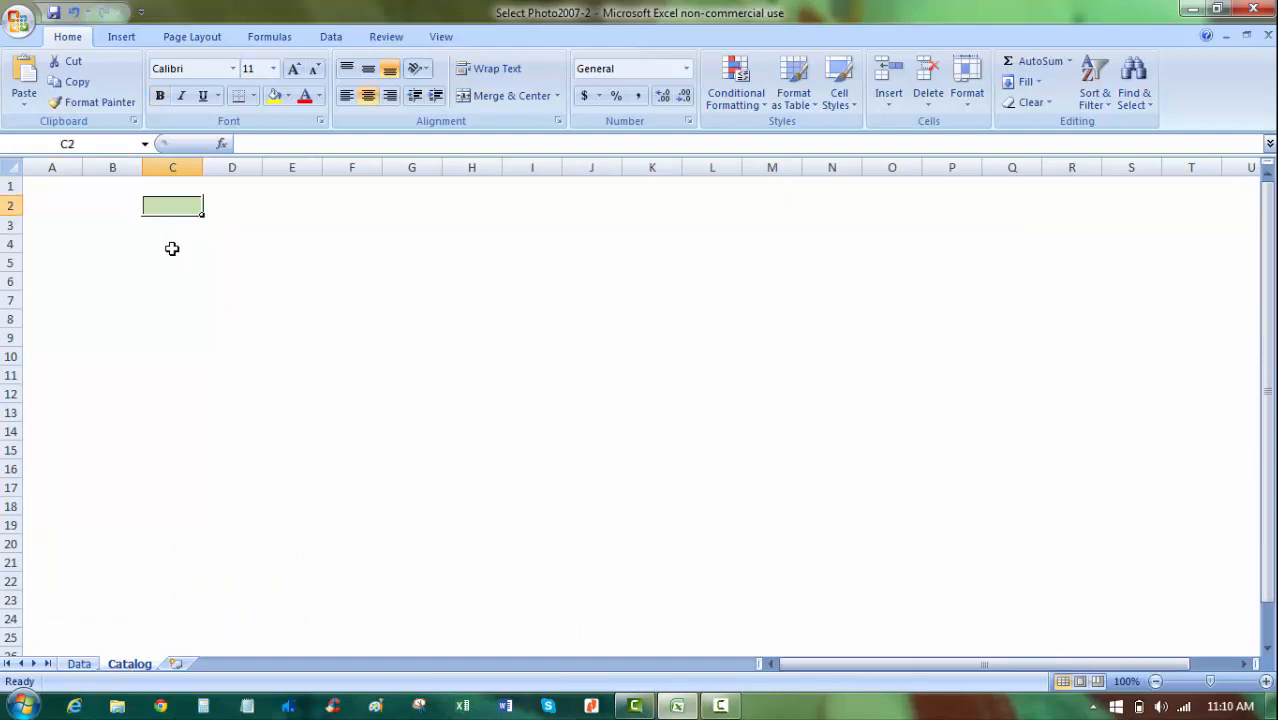
click(78, 663)
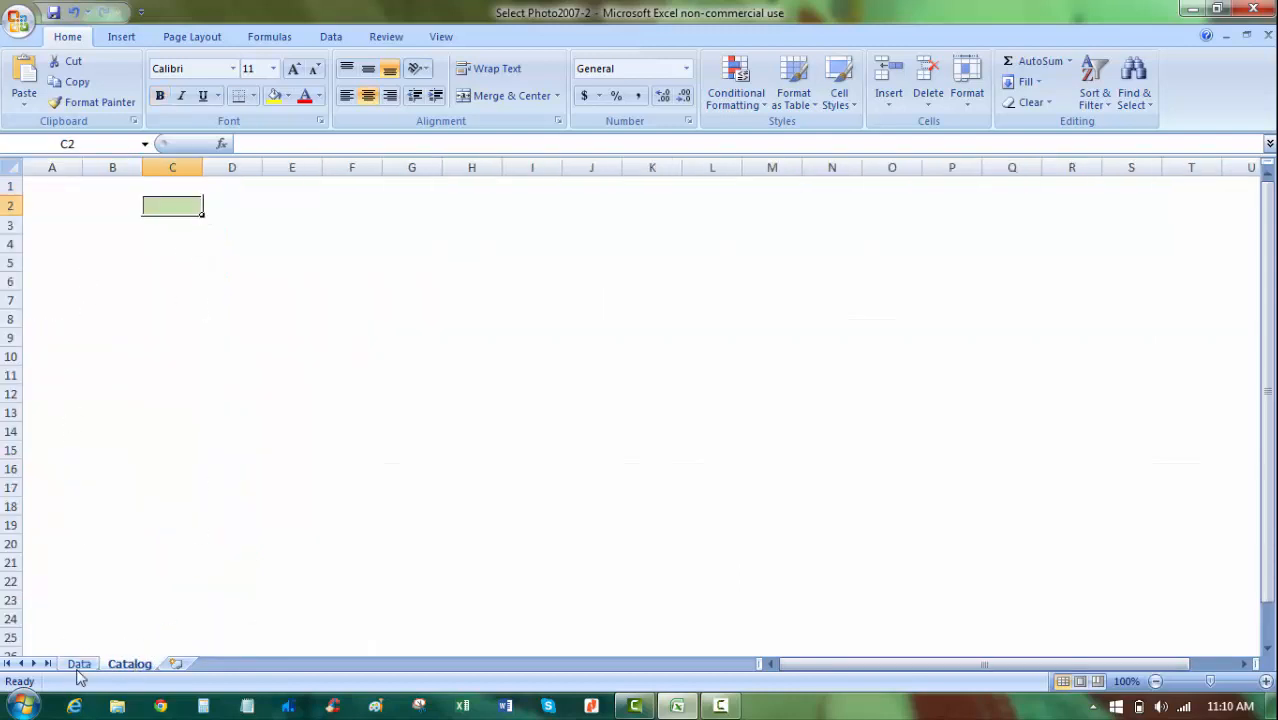
click(79, 663)
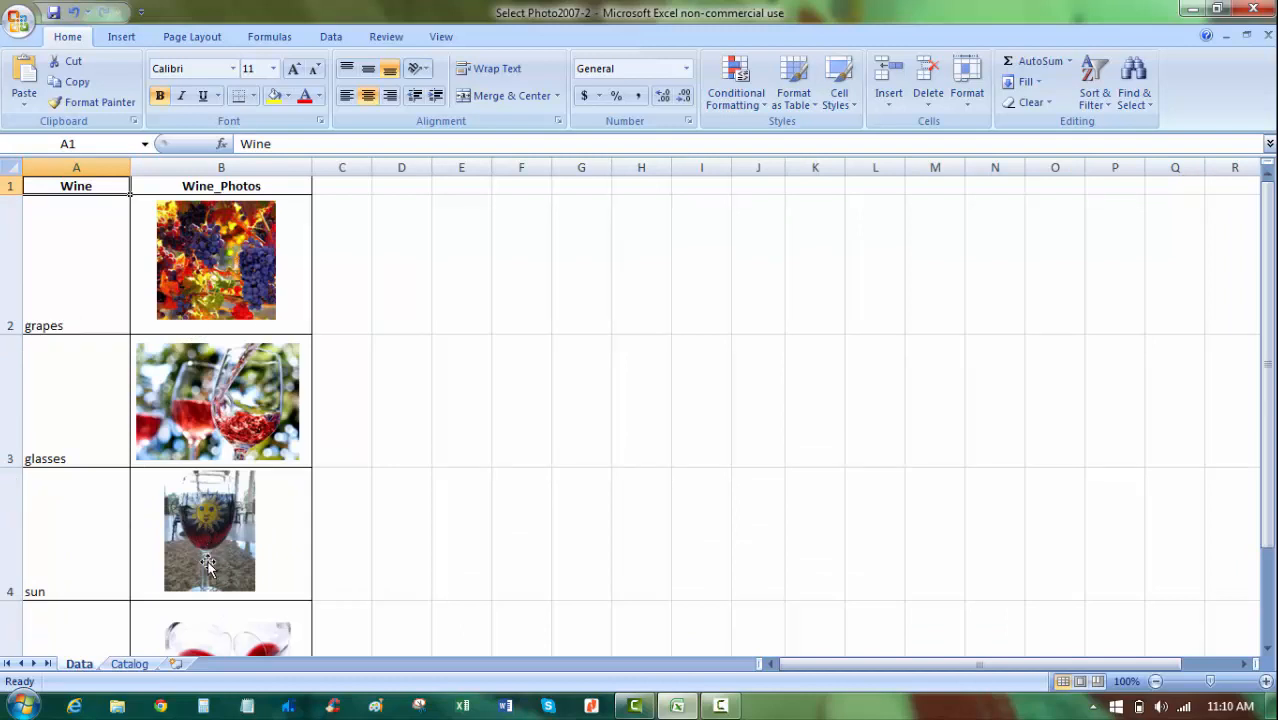
click(129, 663)
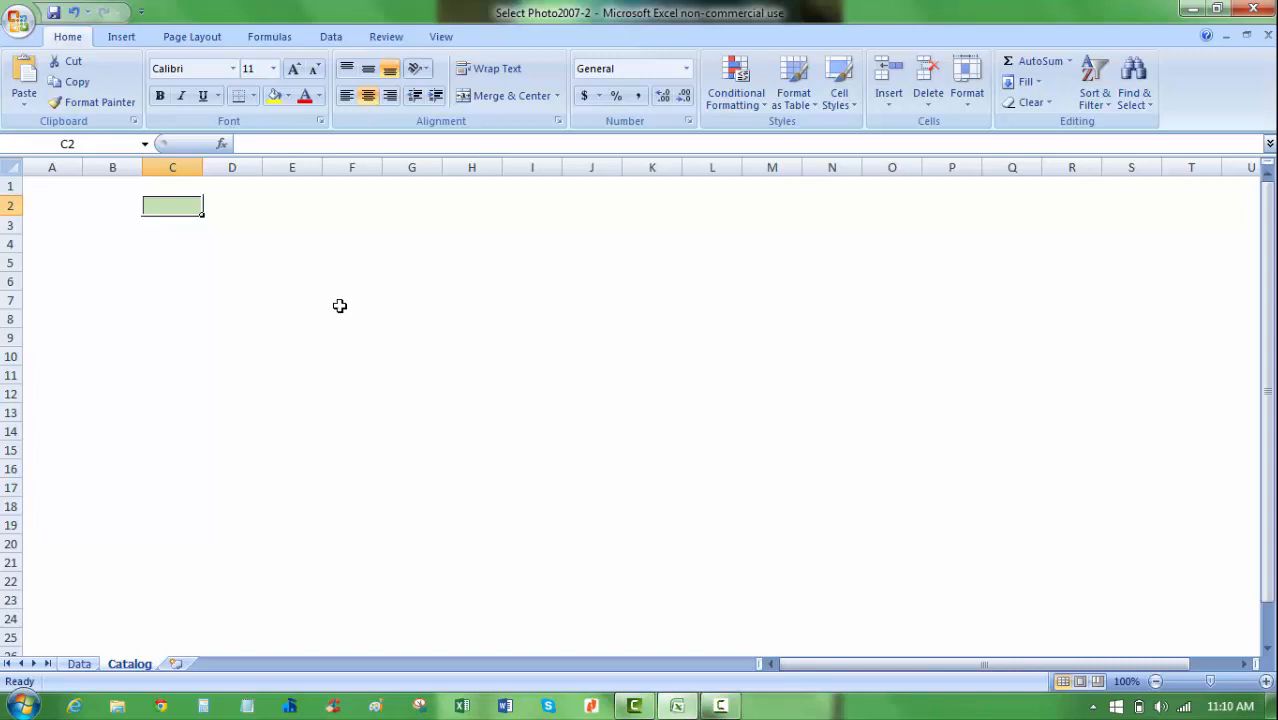
click(79, 663)
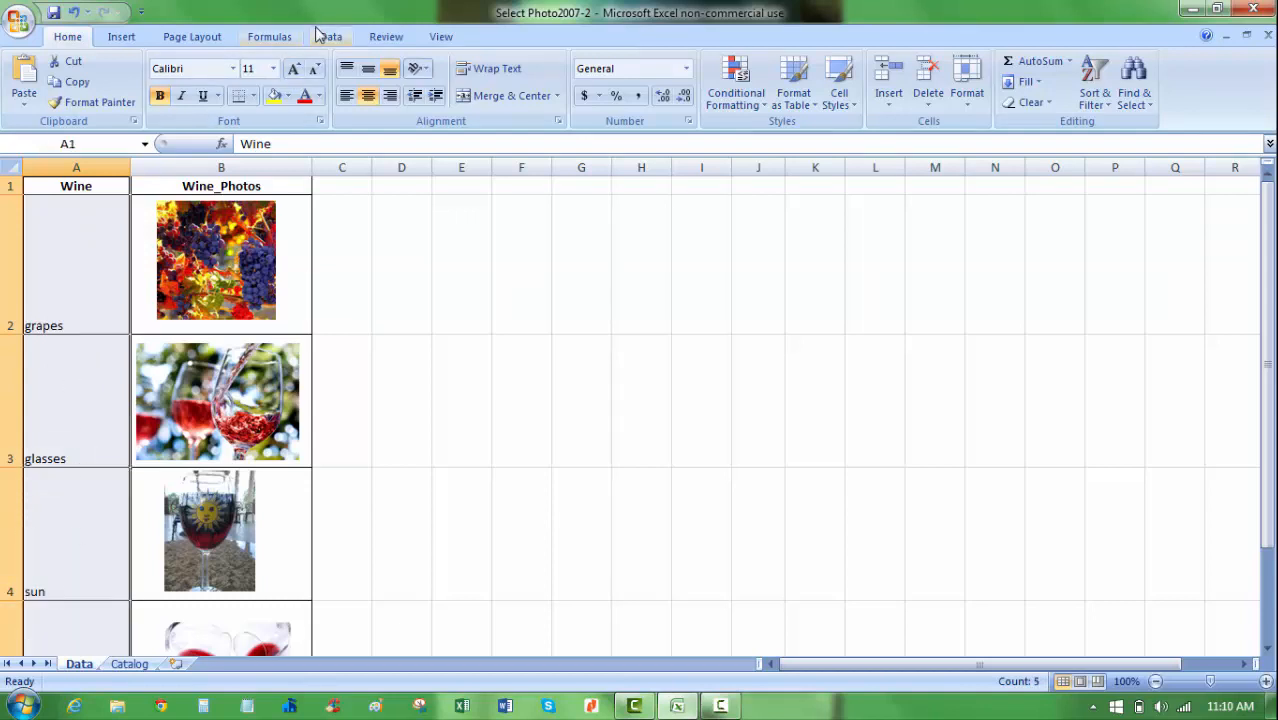
Create the name Wine from the top-row header of the wine list
click(269, 36)
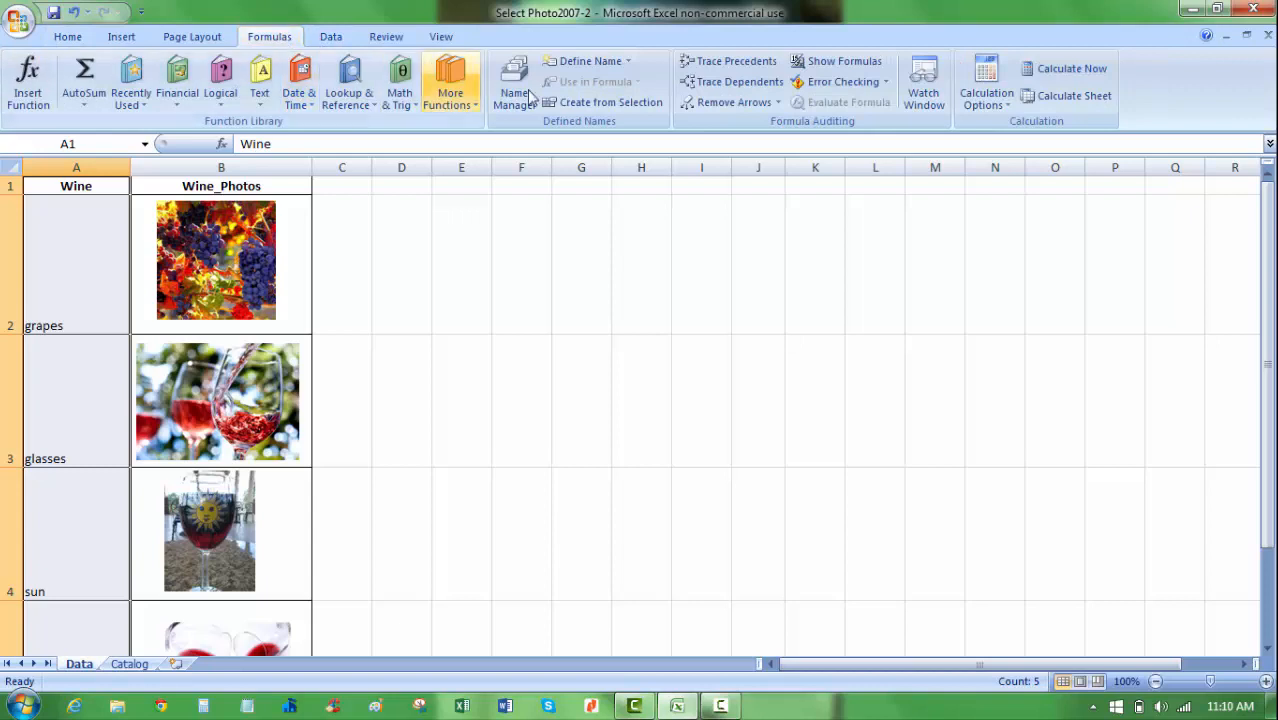
click(611, 101)
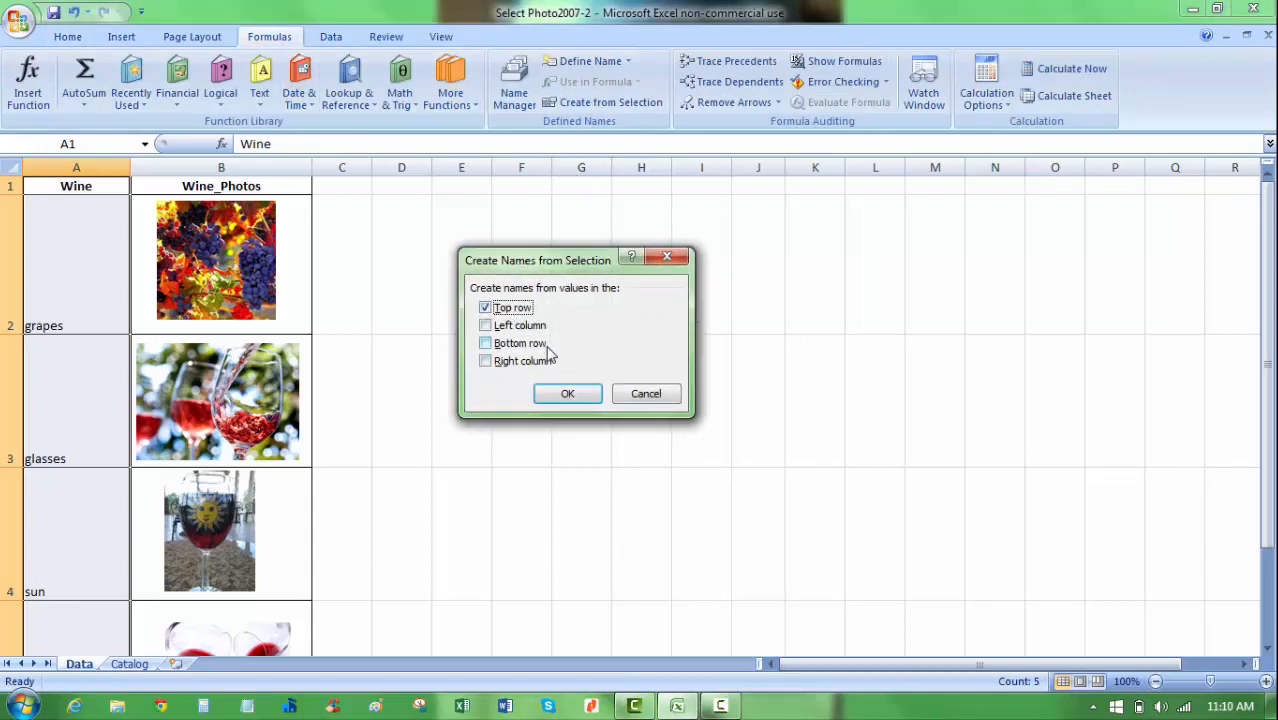
click(567, 393)
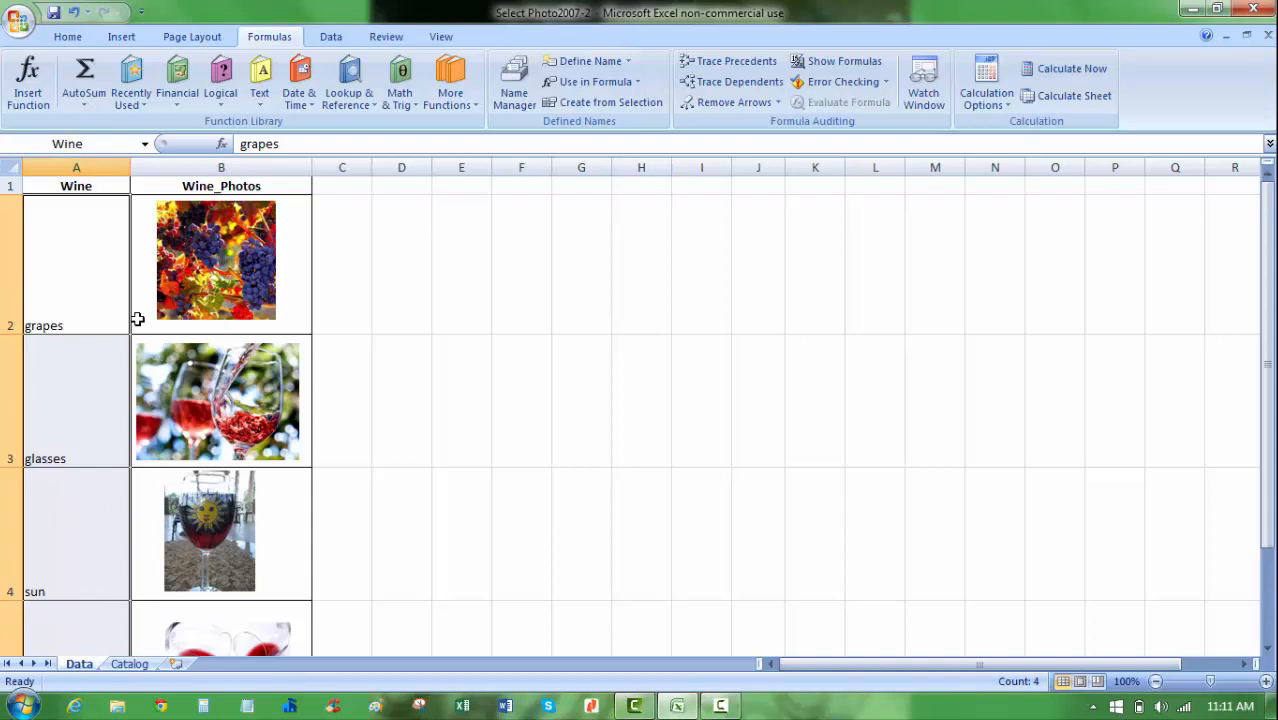
click(129, 663)
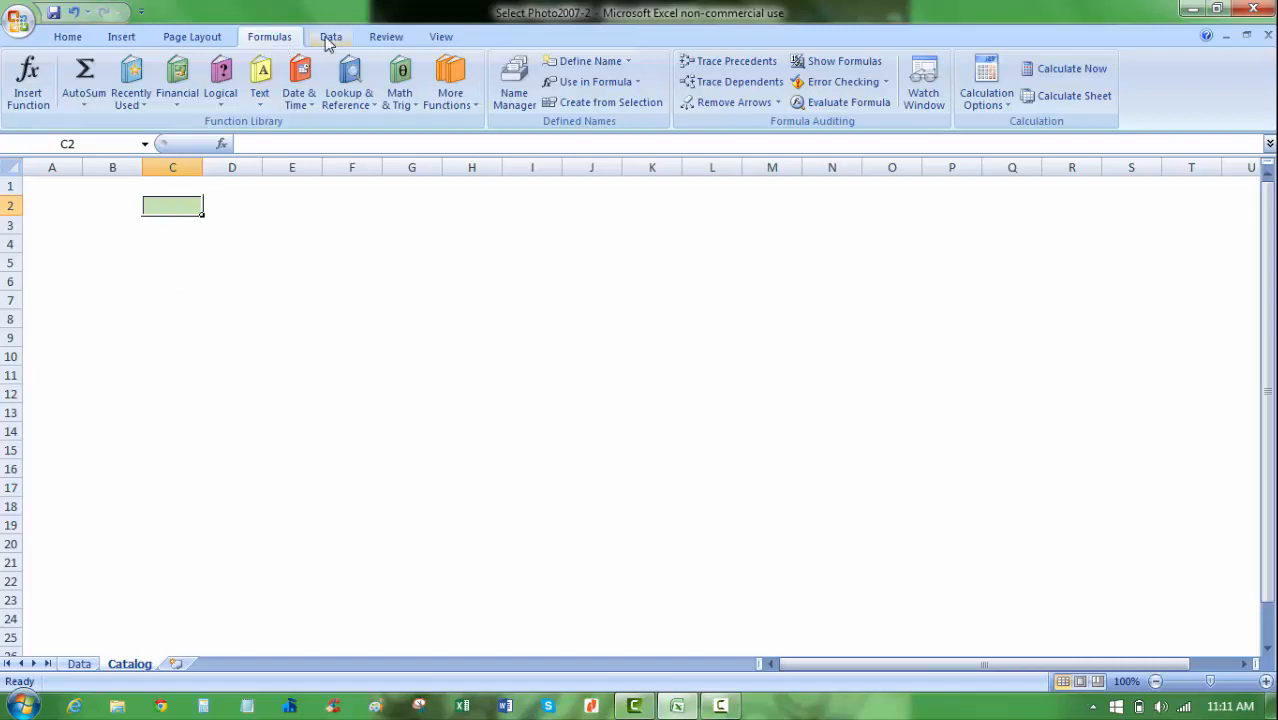
Give Catalog C2 a list validation with source =Wine and enter heart
click(330, 36)
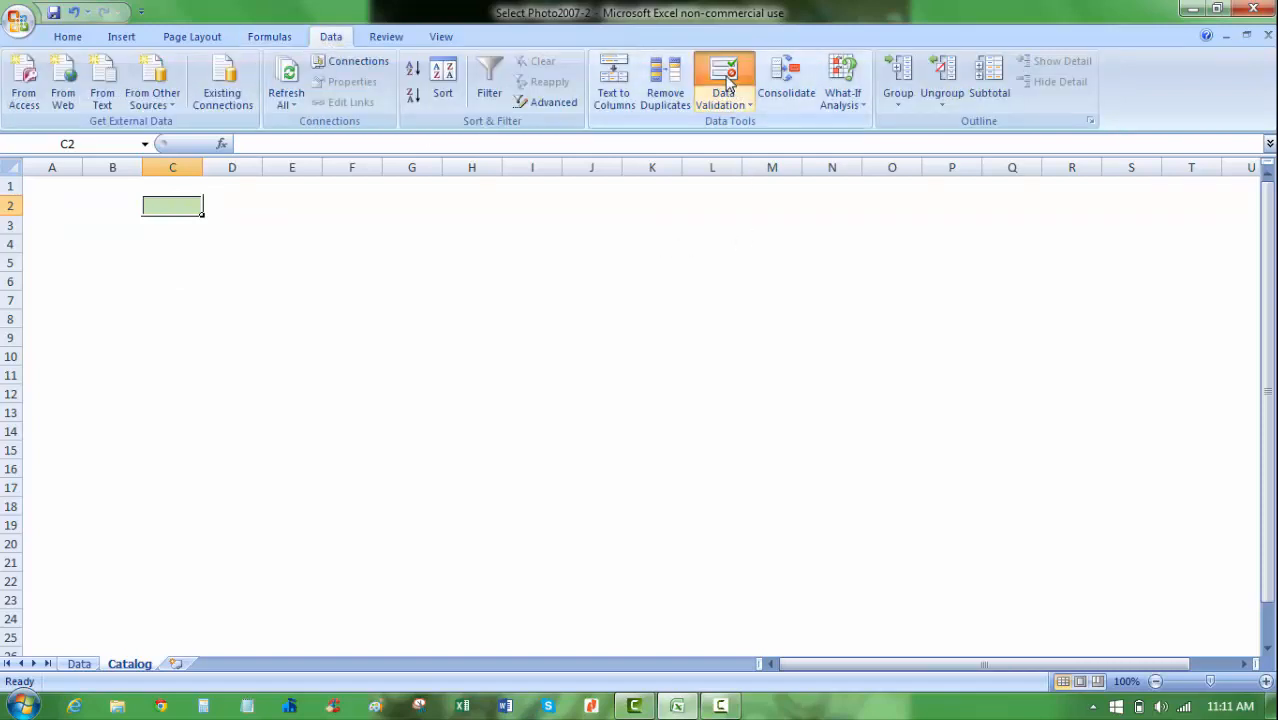
click(722, 80)
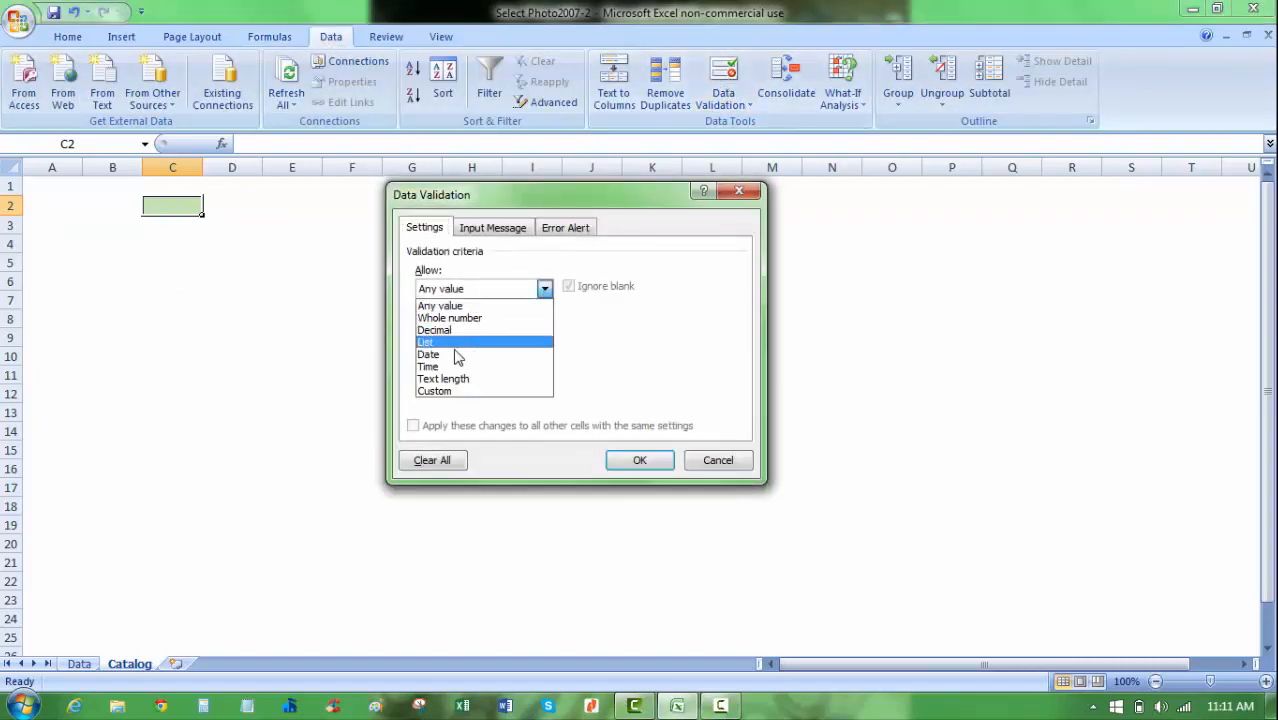
click(425, 342)
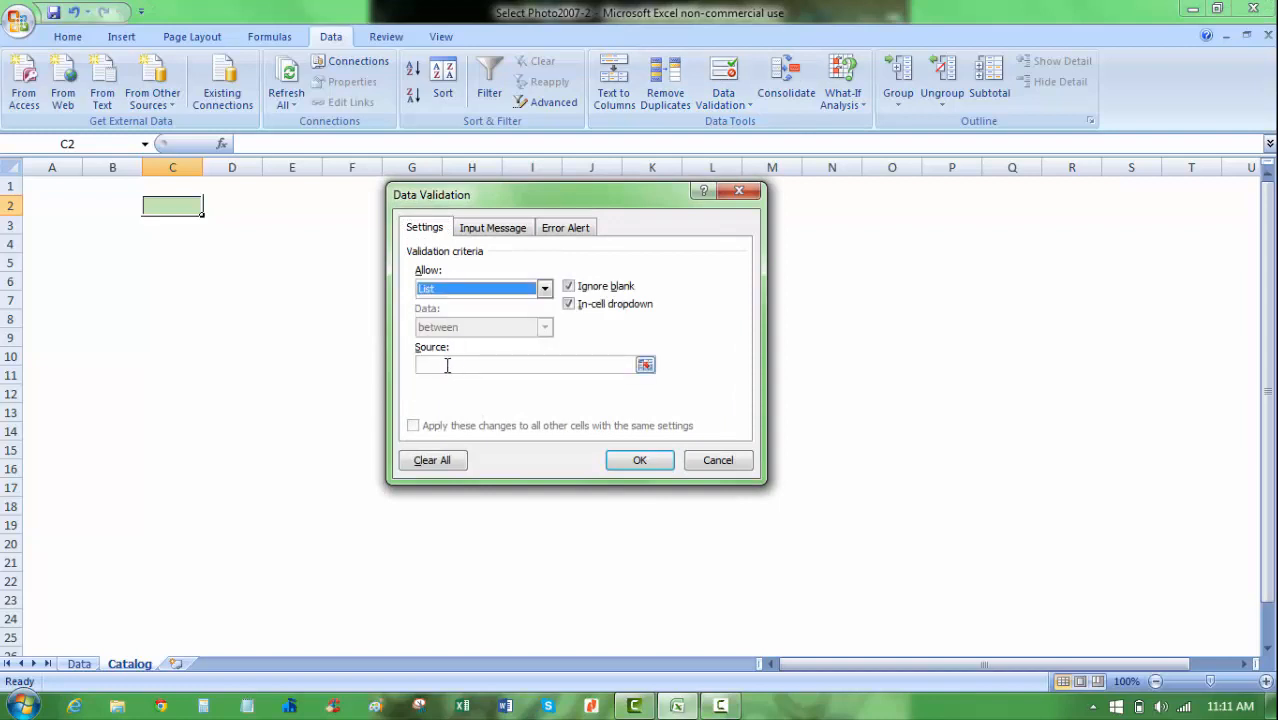
text(=)
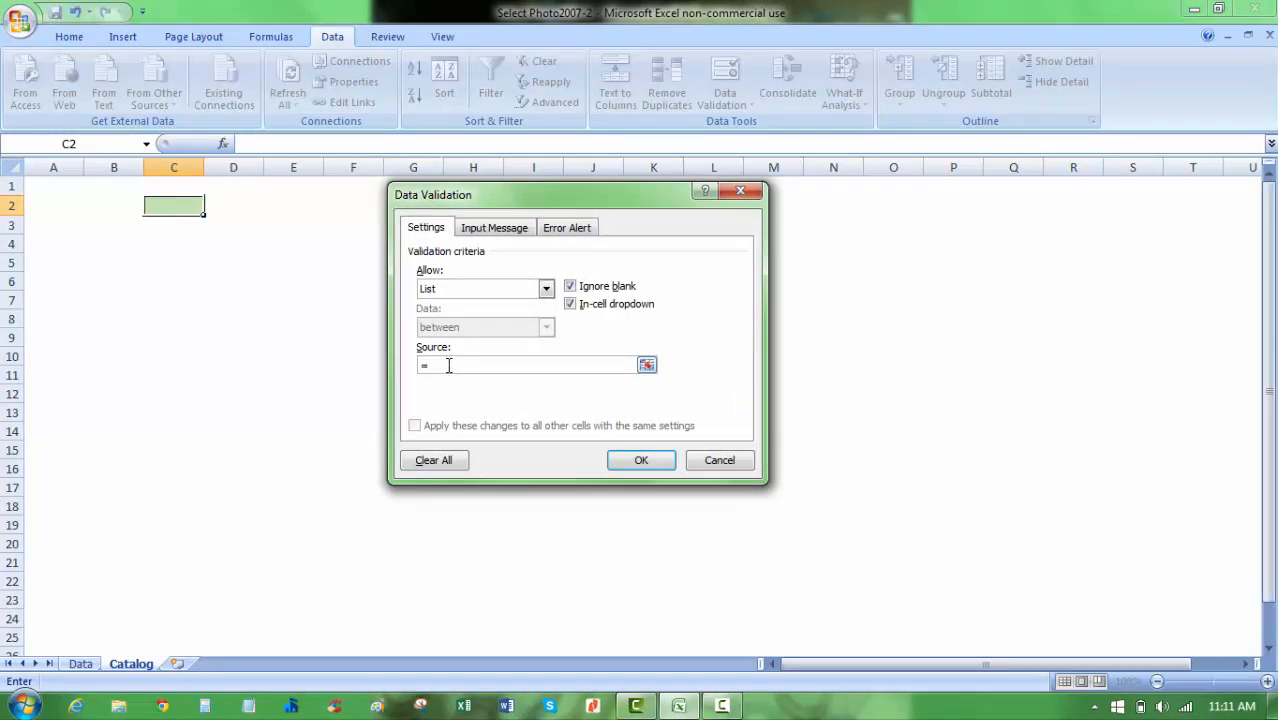
text(Wine)
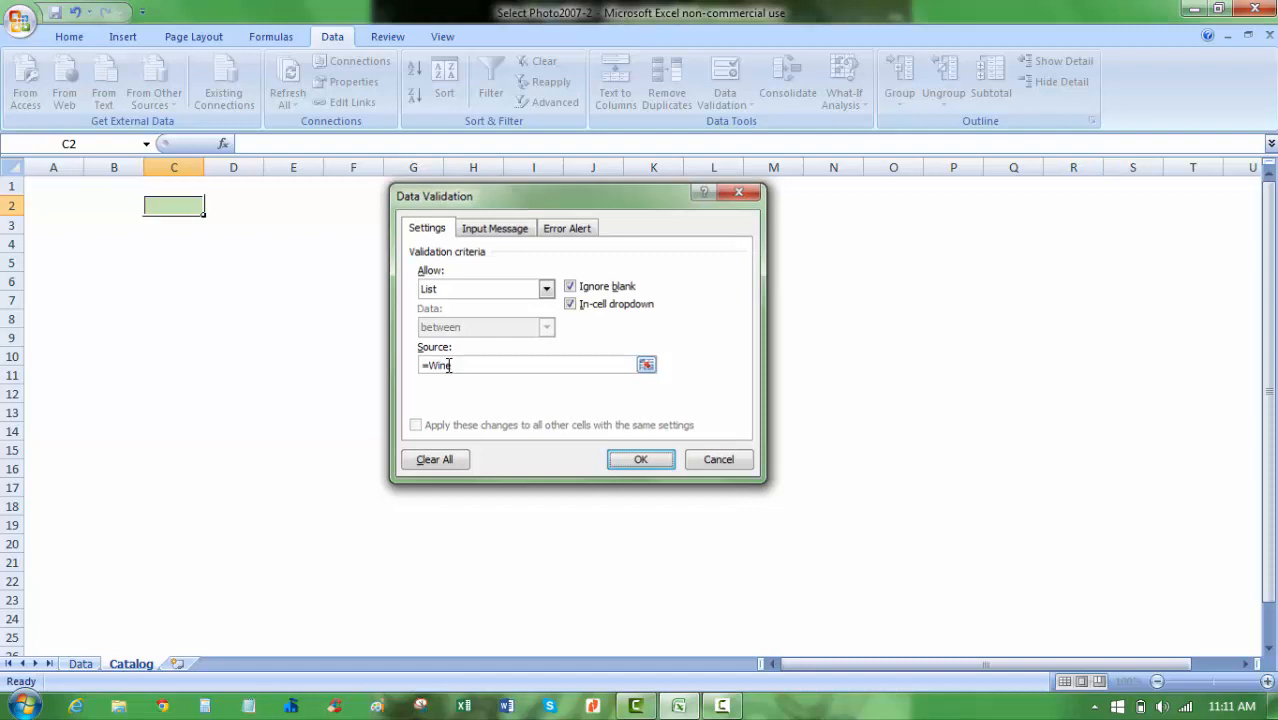
click(640, 459)
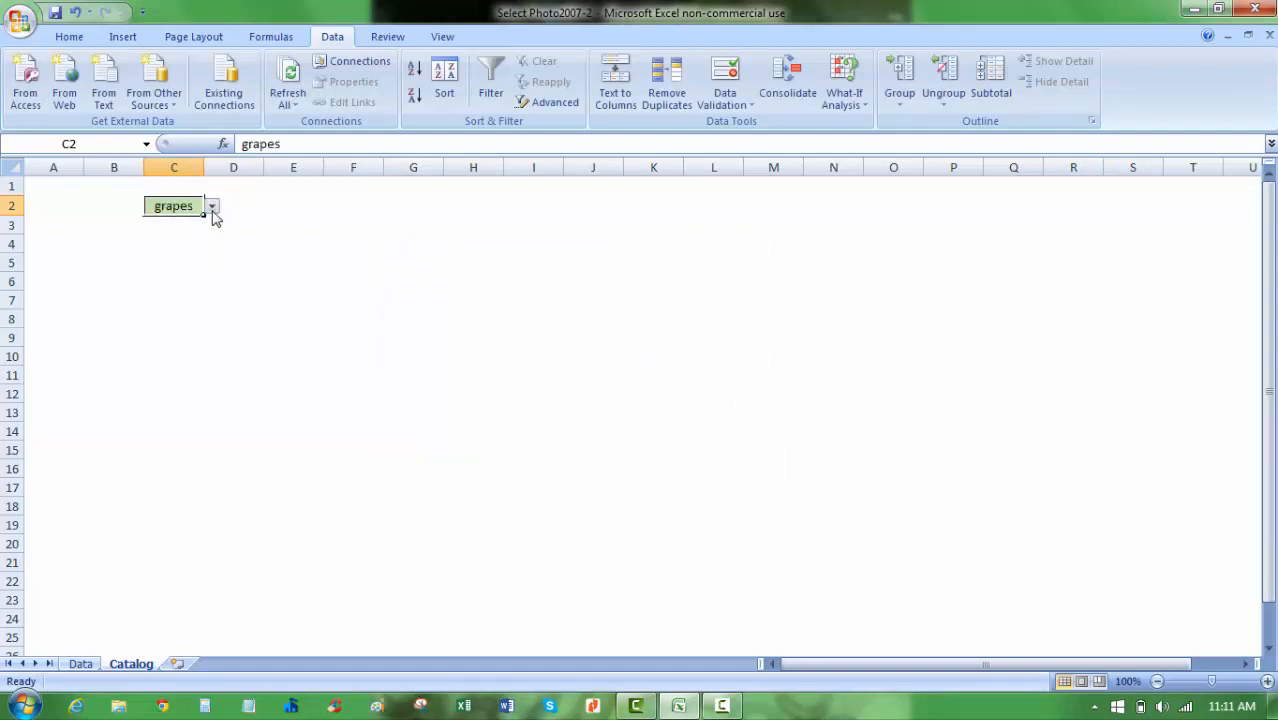
text(heart)
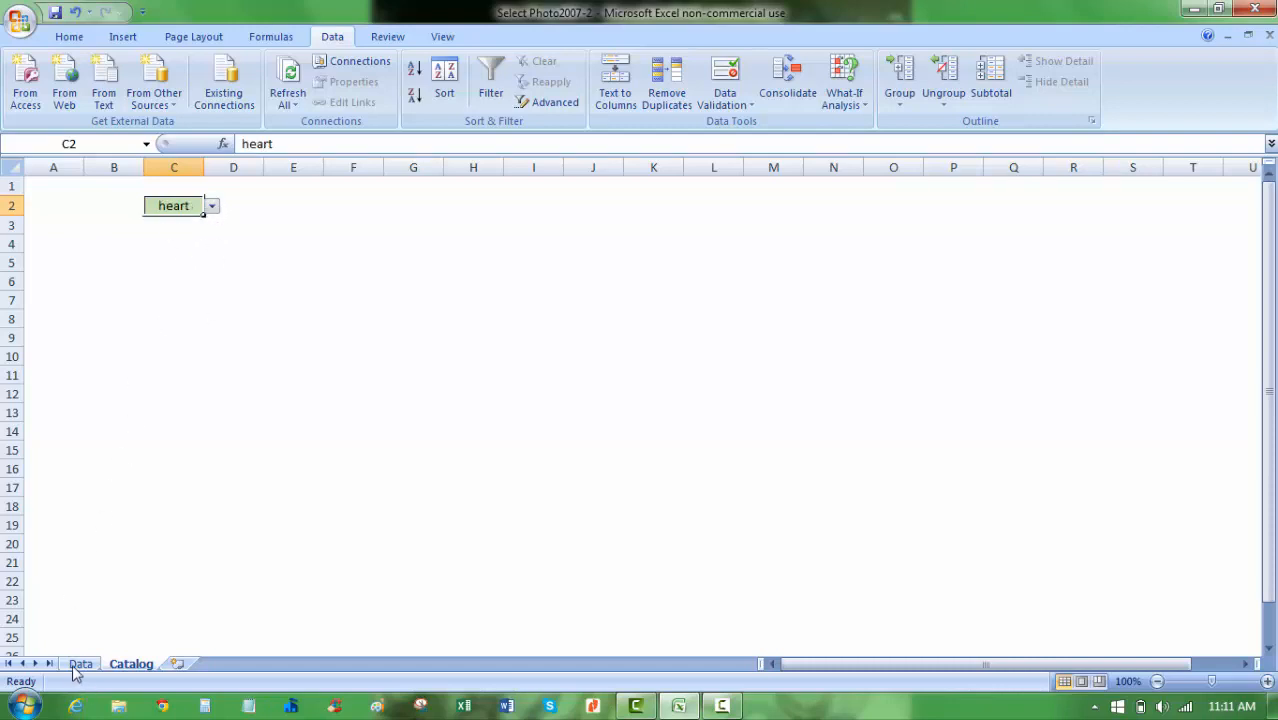
click(80, 663)
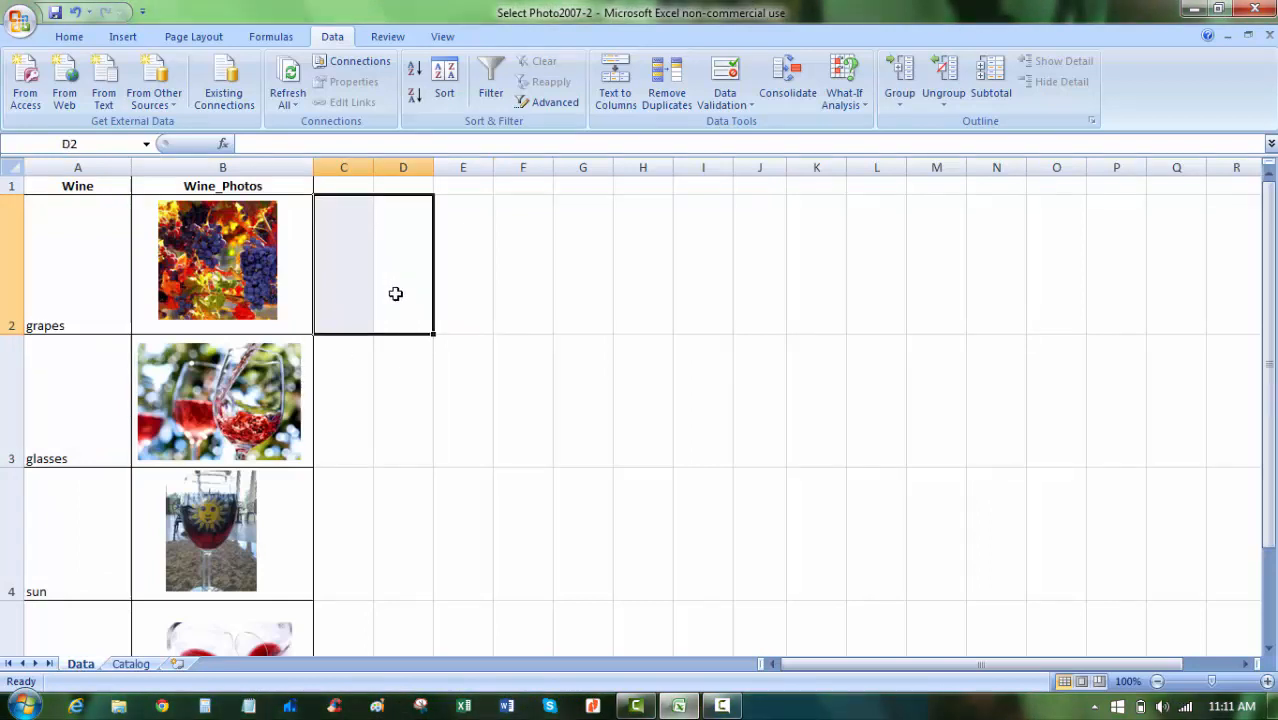
Nudge the grapes photo within its cell on the Data sheet, then deselect it
click(222, 401)
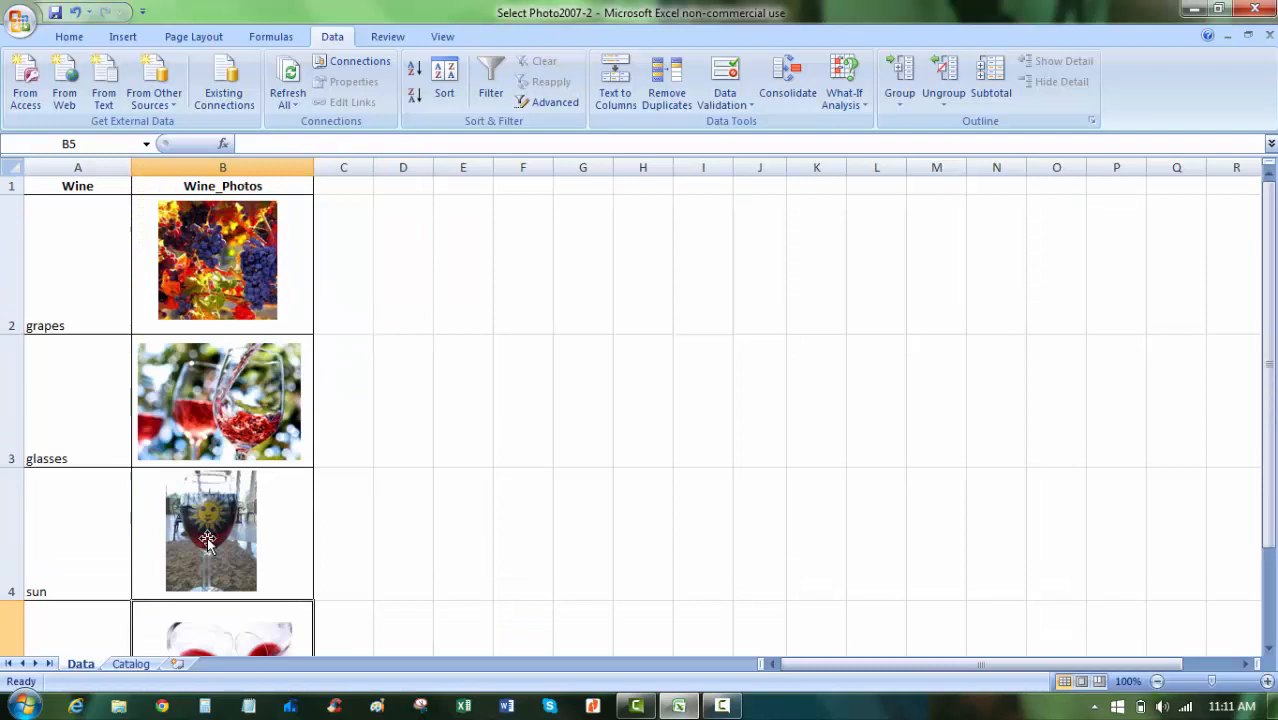
mouse_move(76, 622)
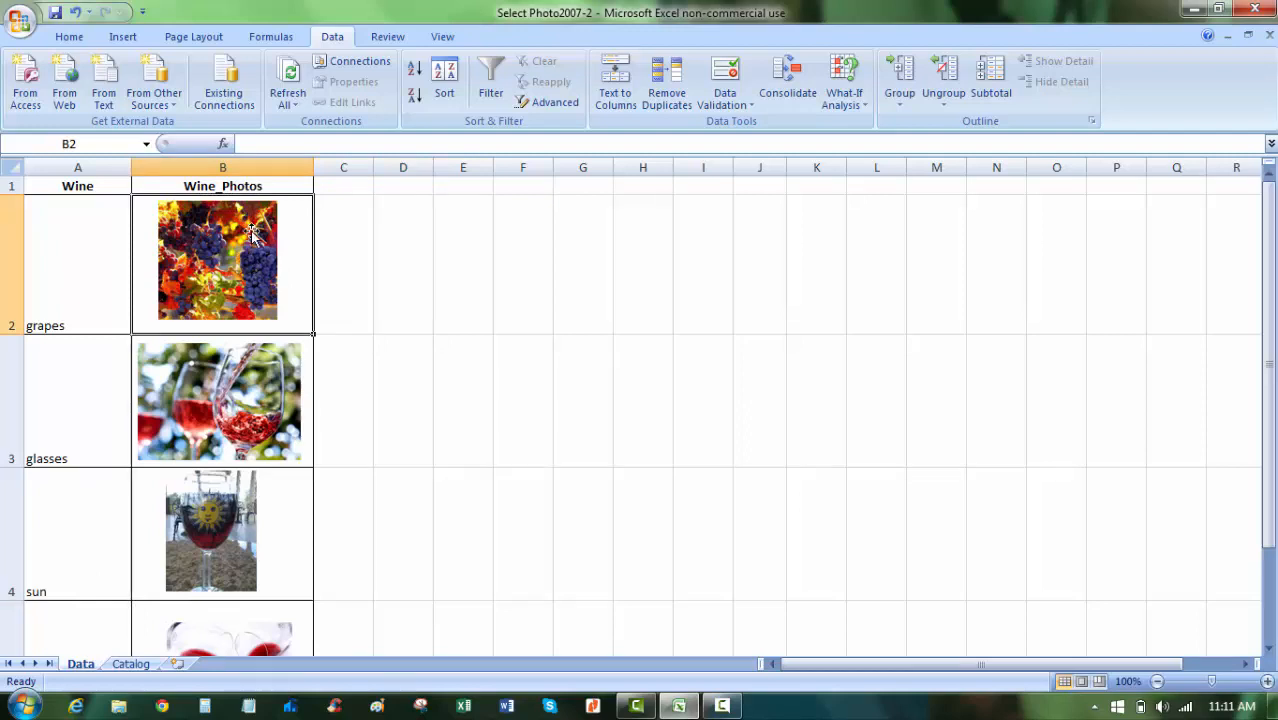
mouse_move(177, 293)
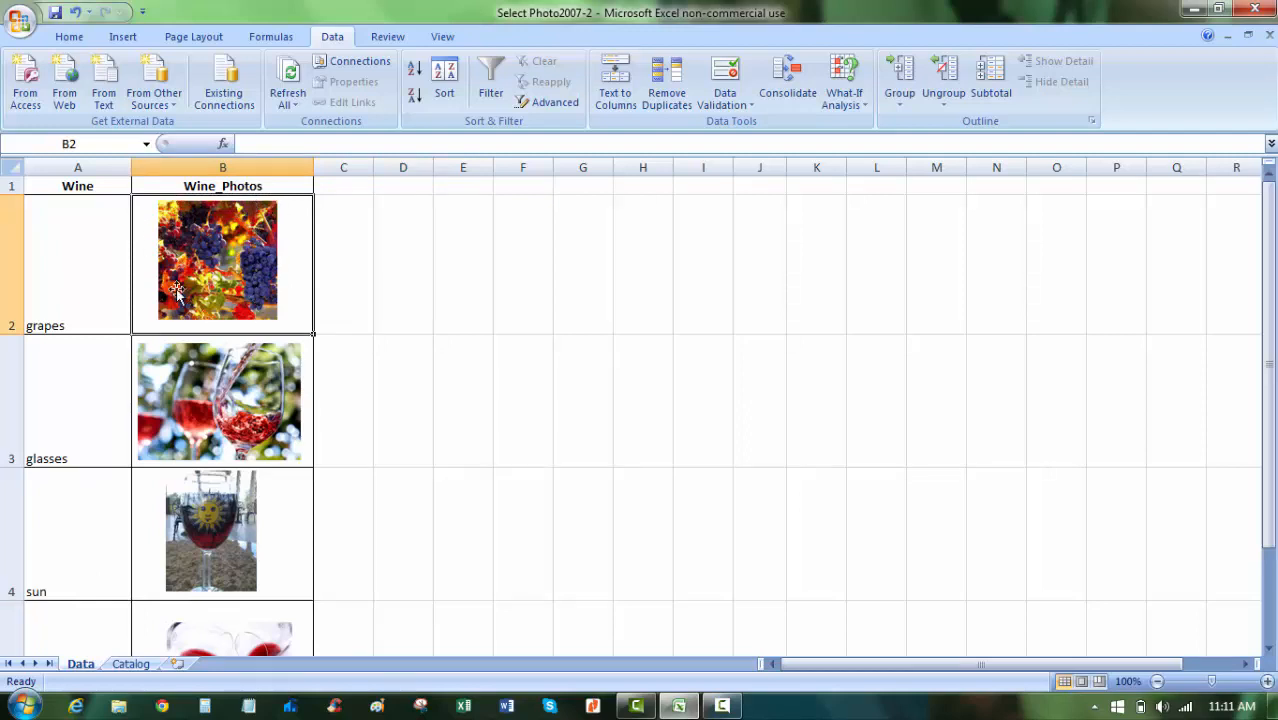
click(218, 258)
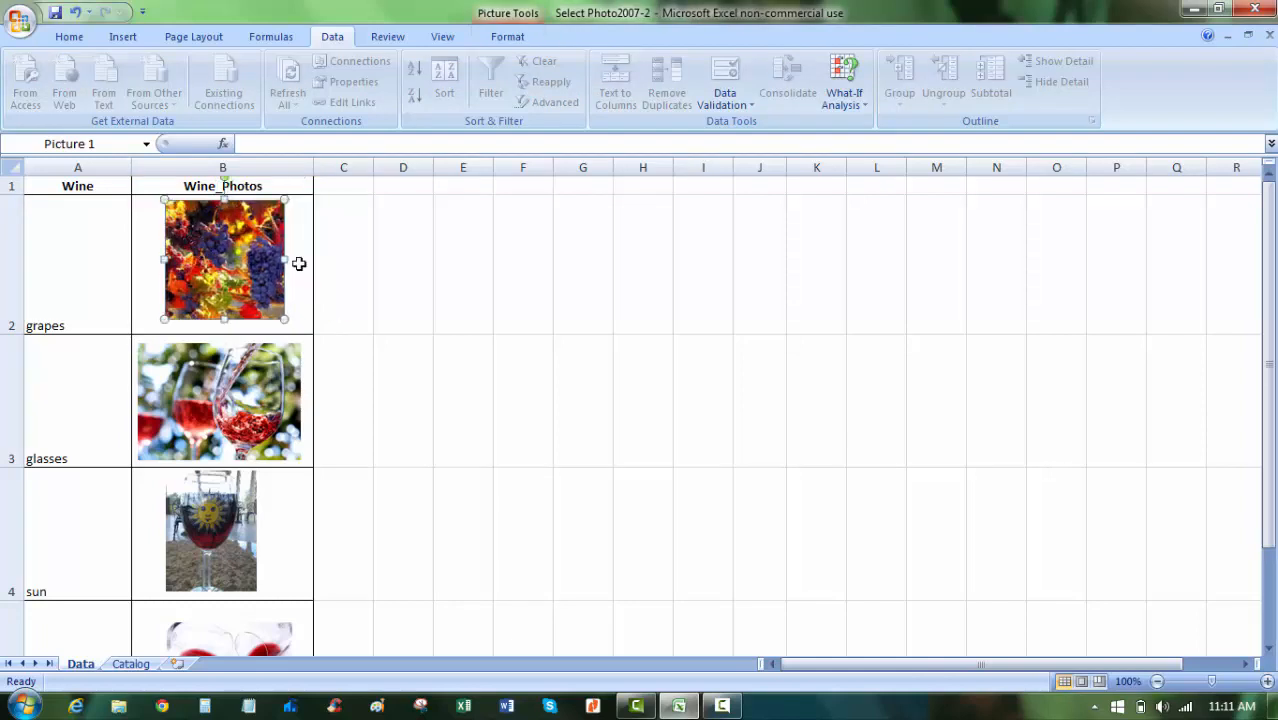
click(403, 264)
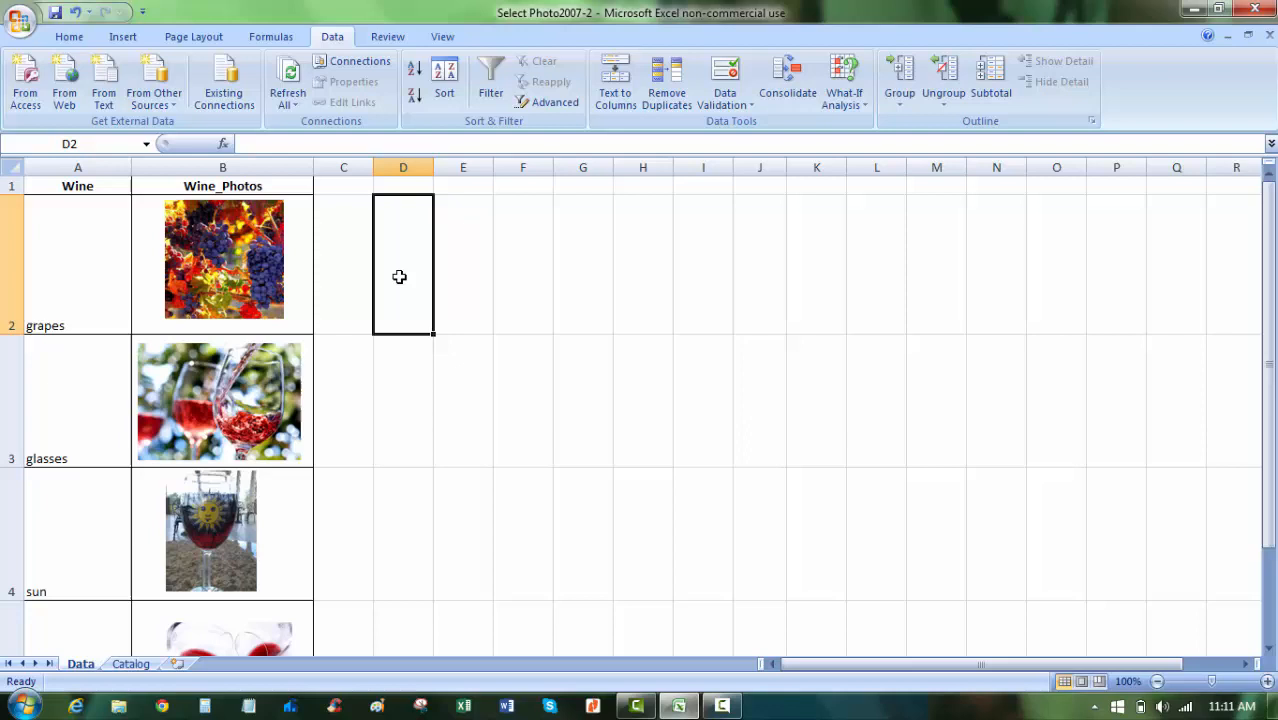
mouse_move(125, 363)
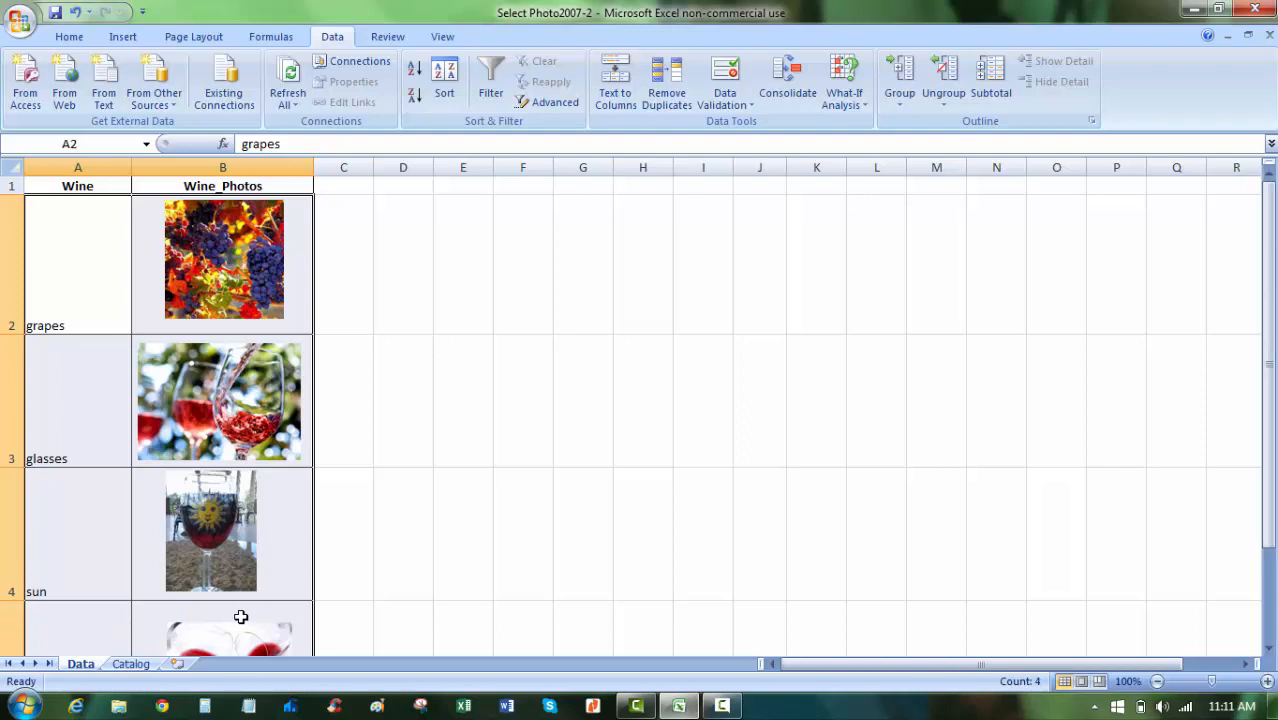
Name the photo cells after the wine names in the left column
click(271, 36)
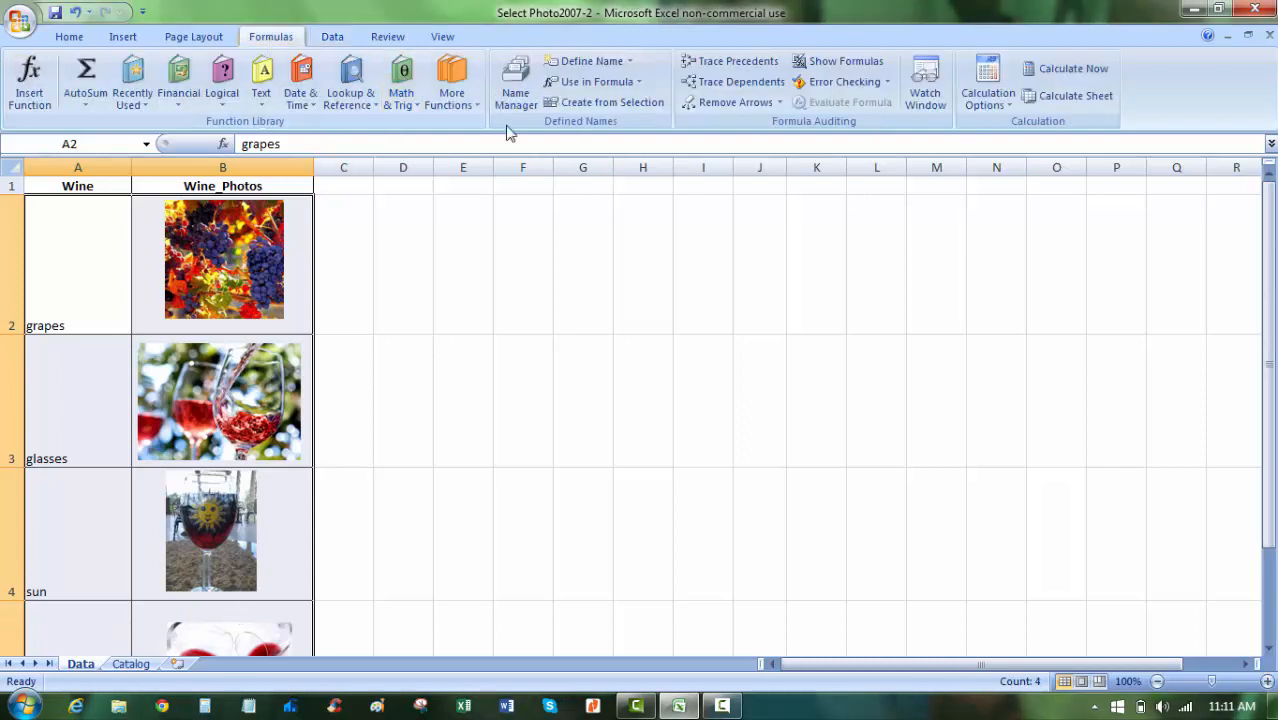
click(612, 102)
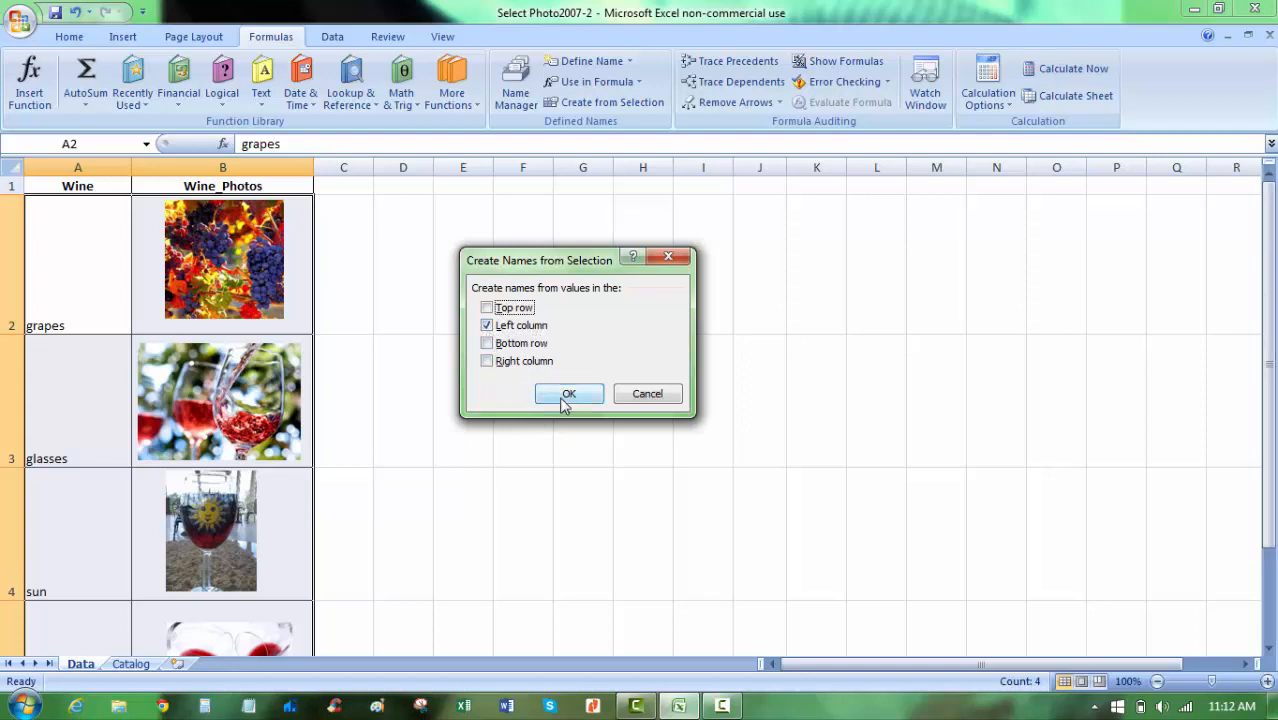
click(569, 393)
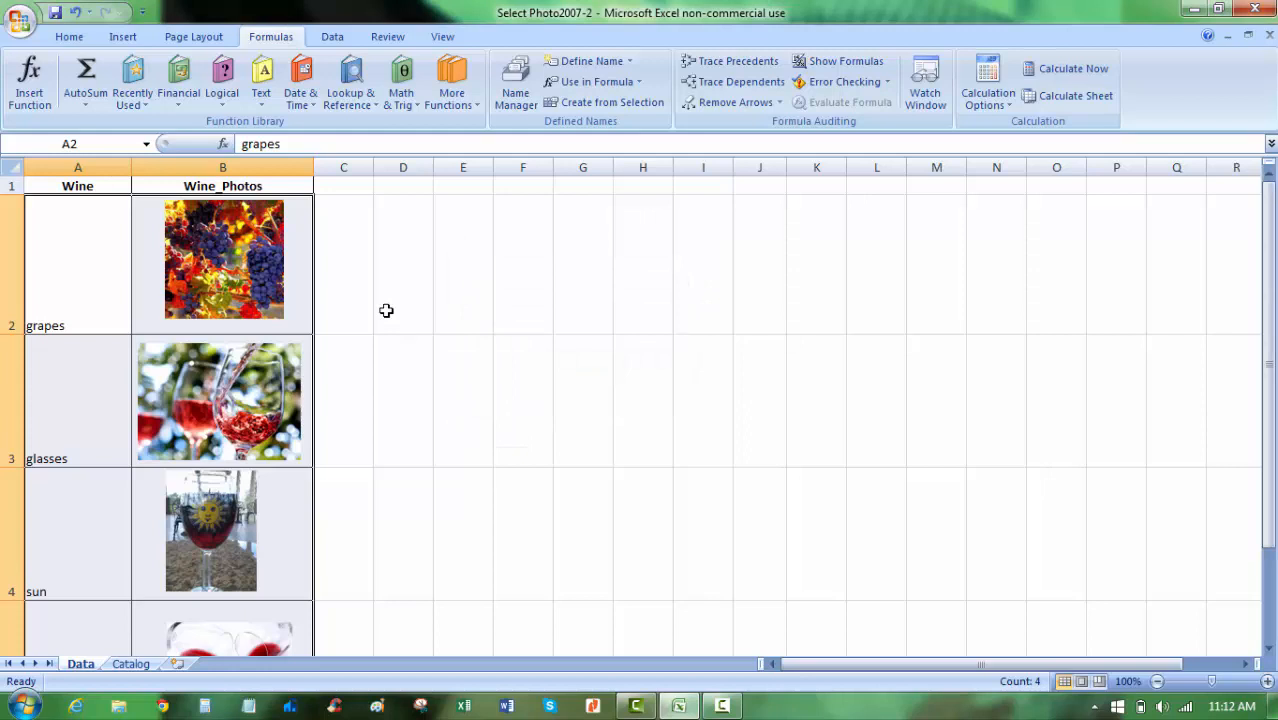
Verify the names of the grapes, glasses and remaining photo cells
click(223, 263)
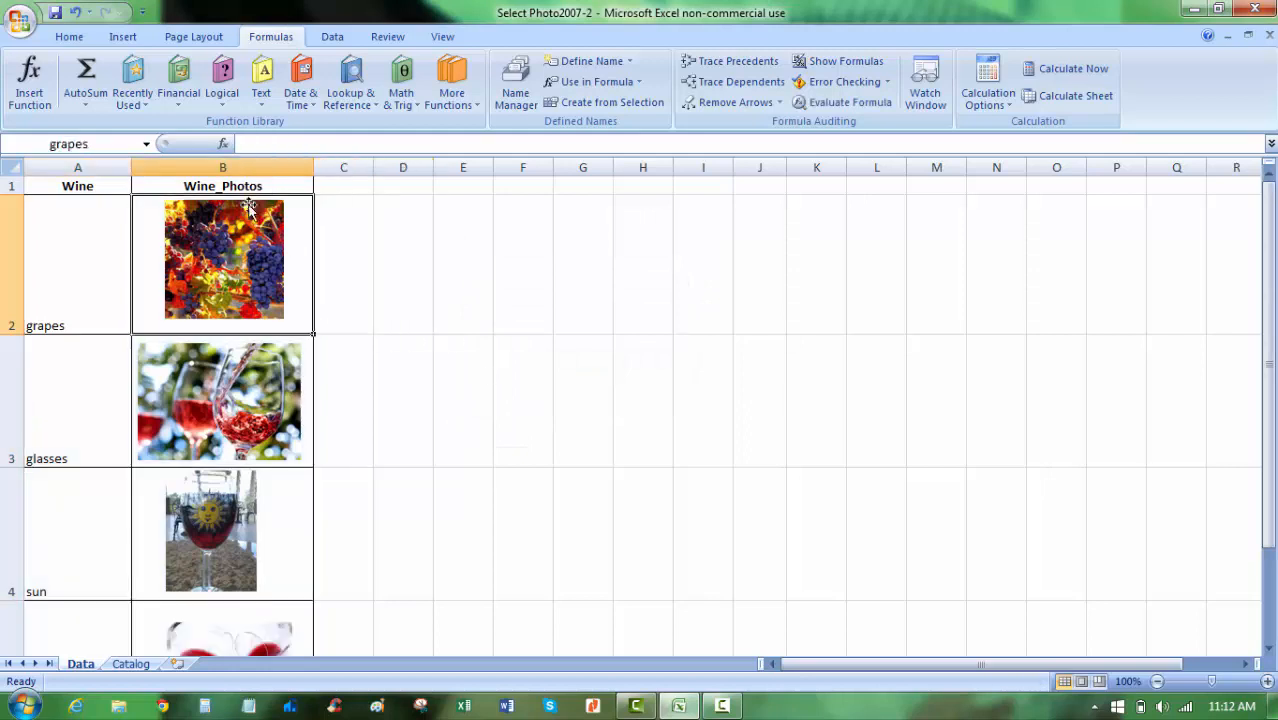
mouse_move(118, 406)
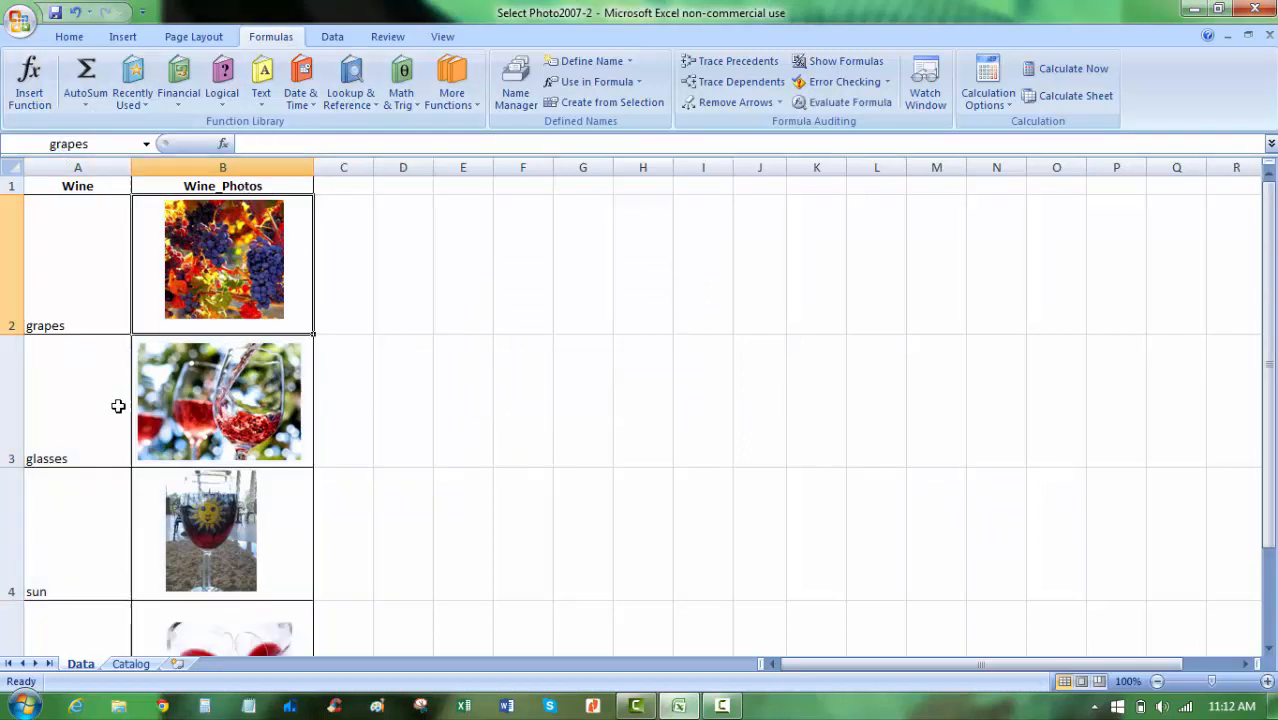
click(222, 402)
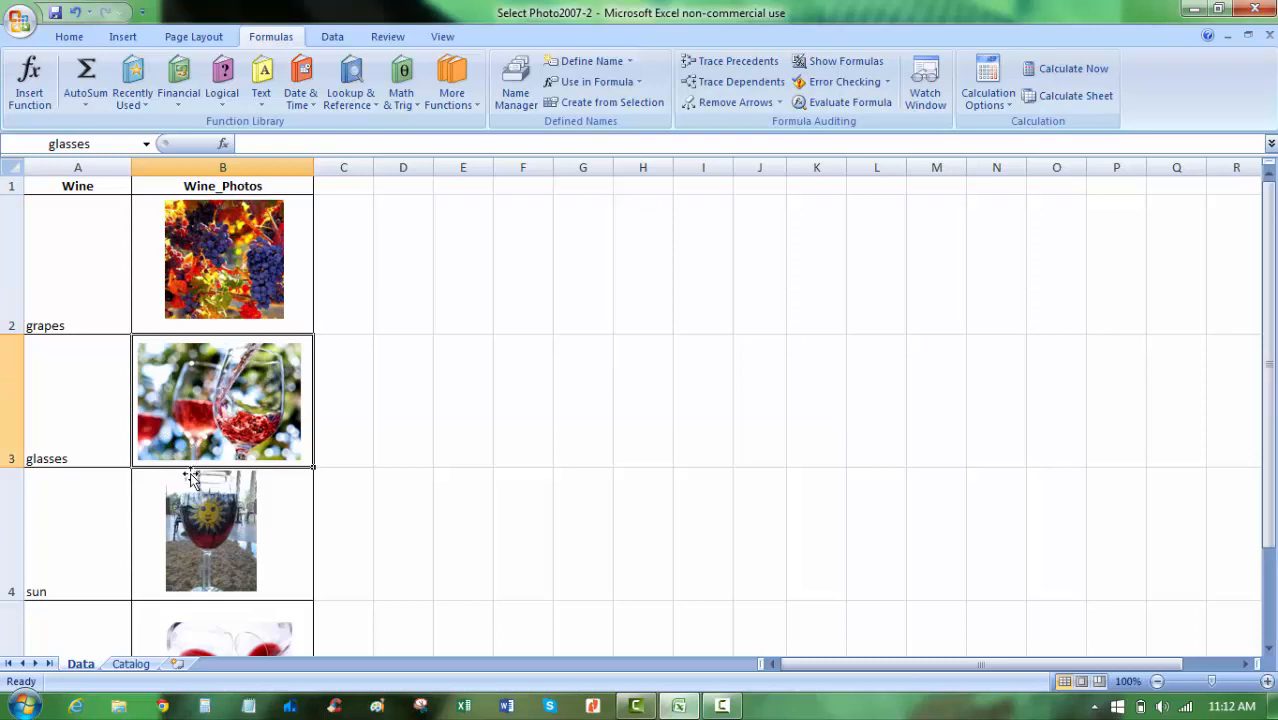
click(210, 531)
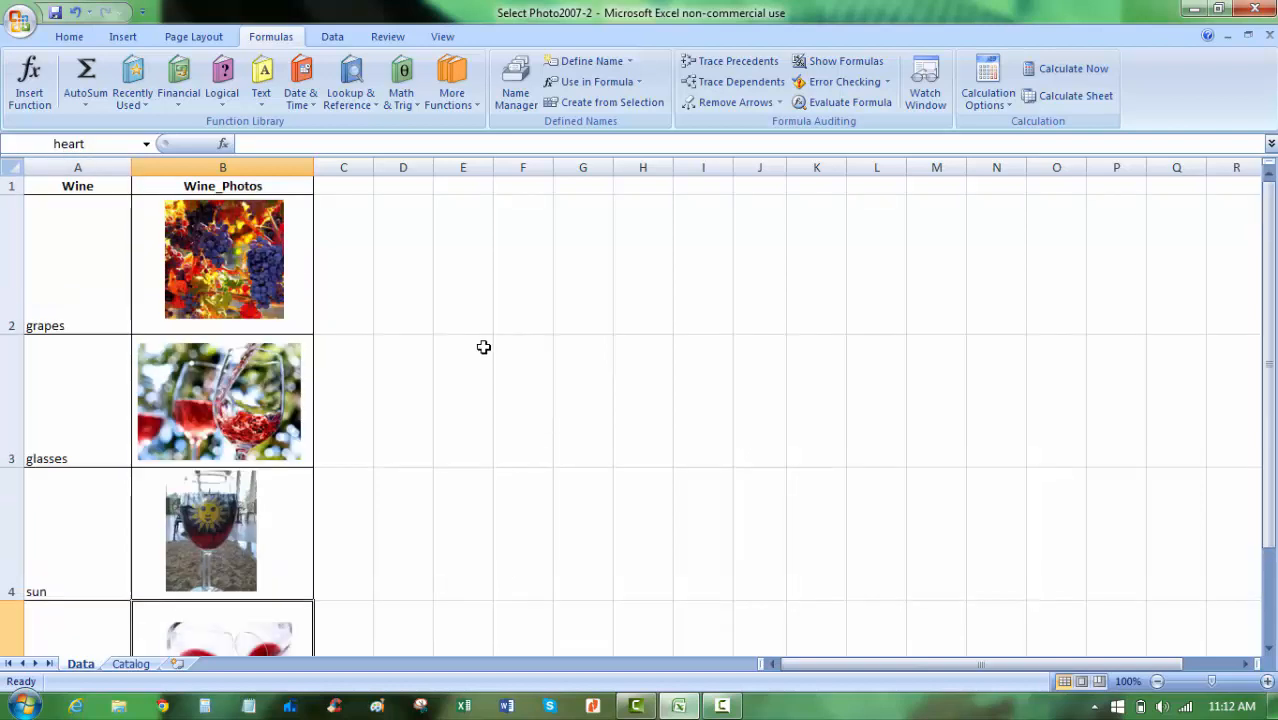
mouse_move(96, 325)
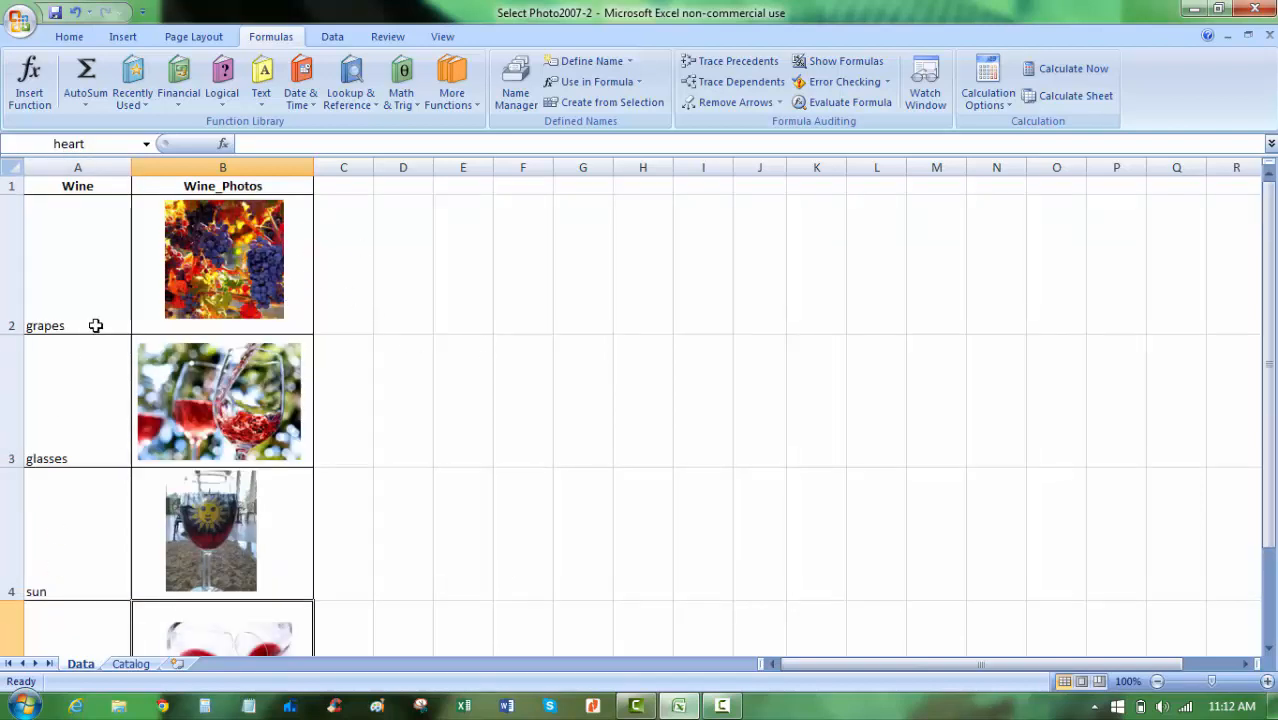
click(131, 663)
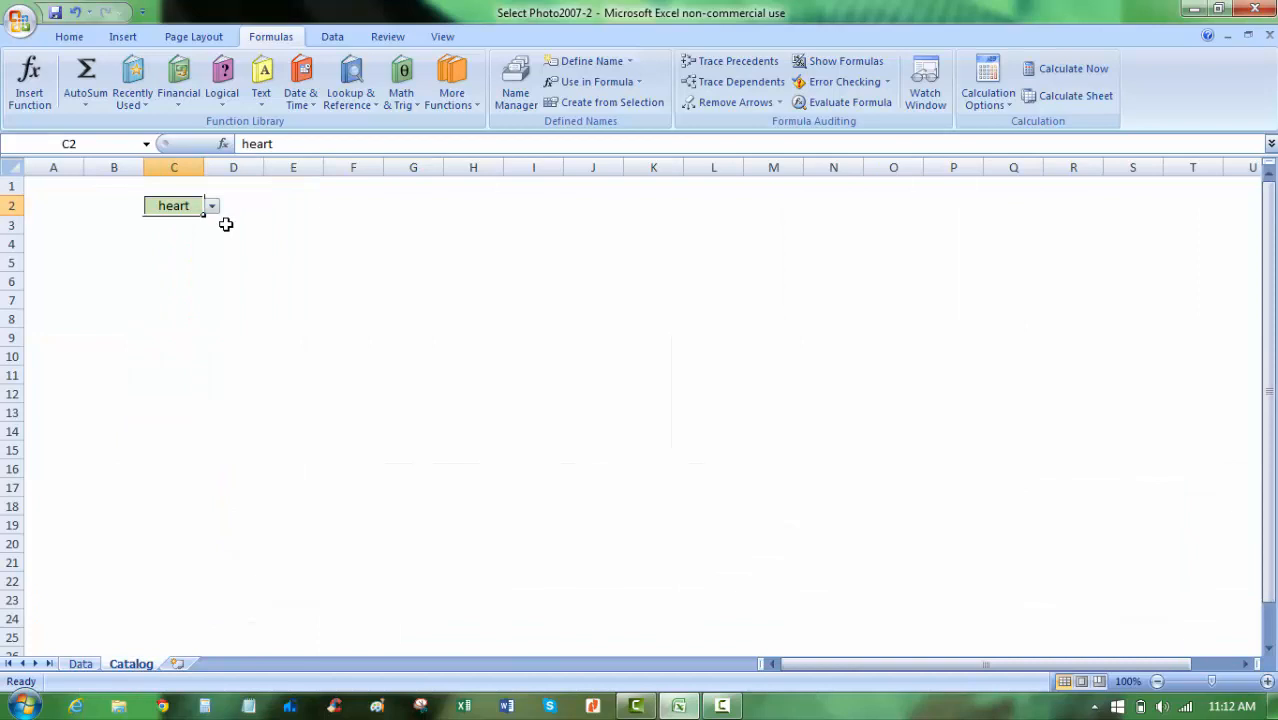
click(211, 205)
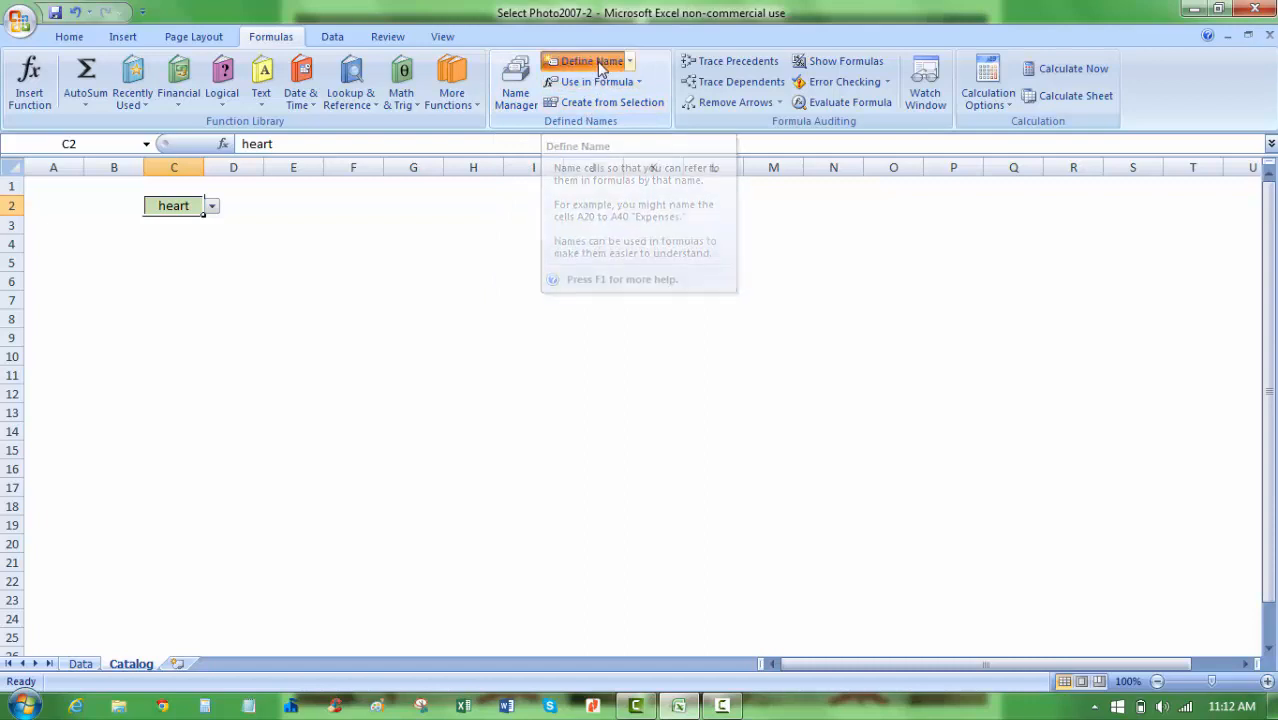
Define the workbook name WinePic referring to =INDIRECT(Catalog!$C$2)
click(585, 61)
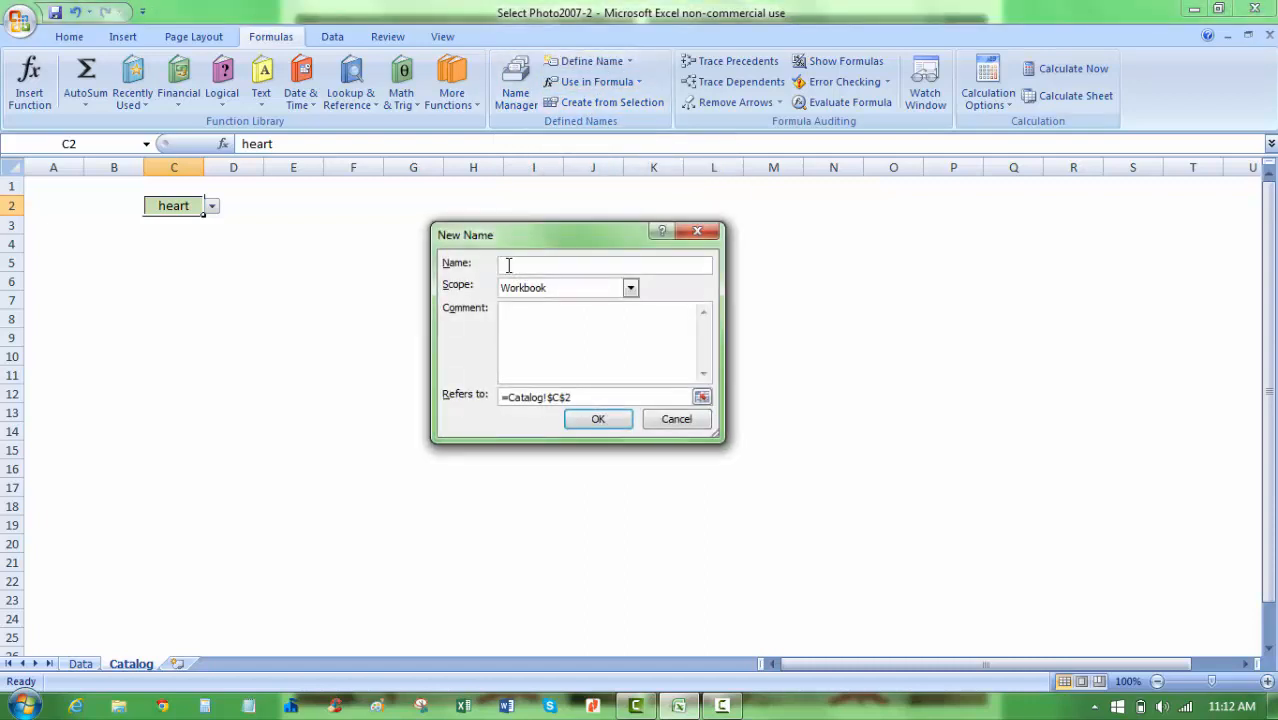
text(WinePic)
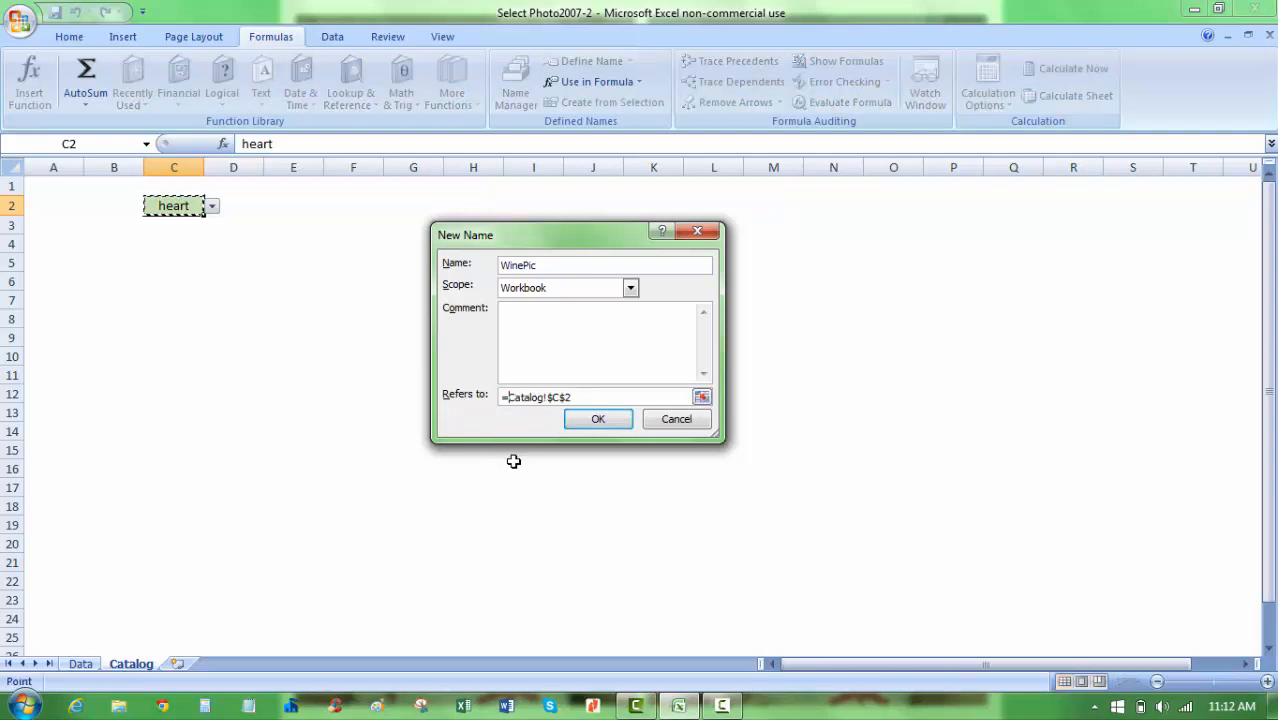
text(INDIRECT()
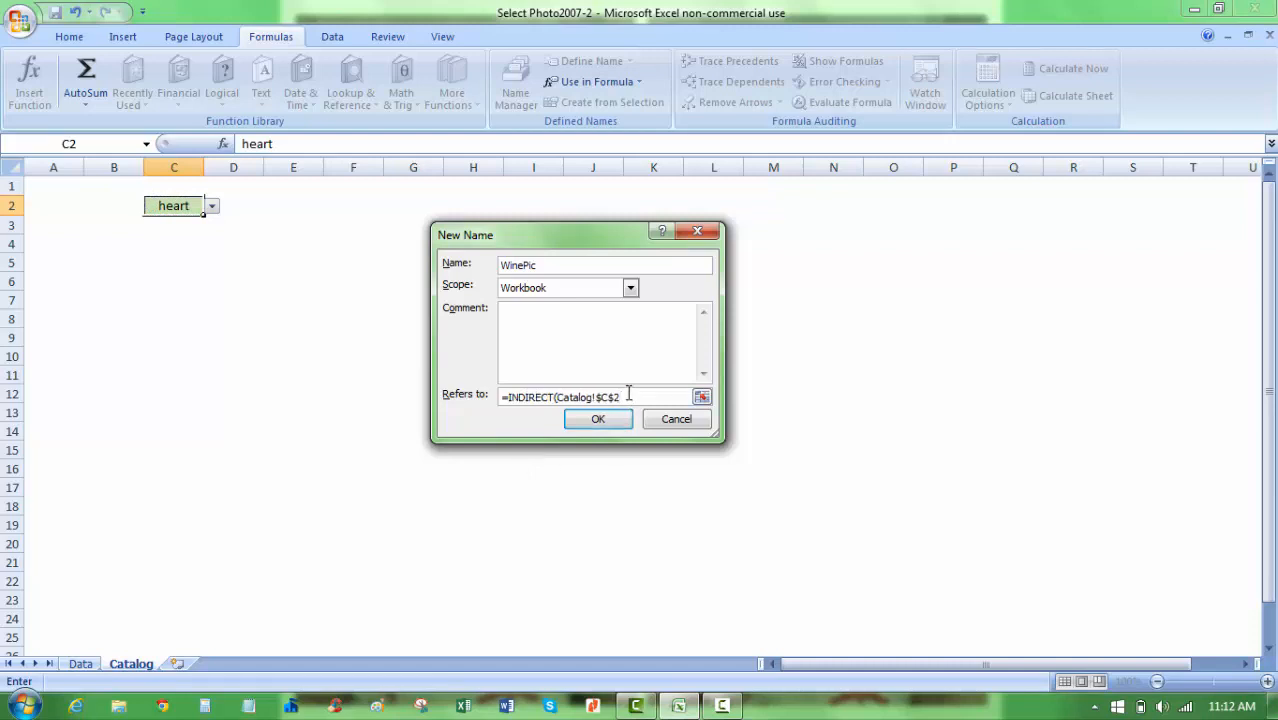
text())
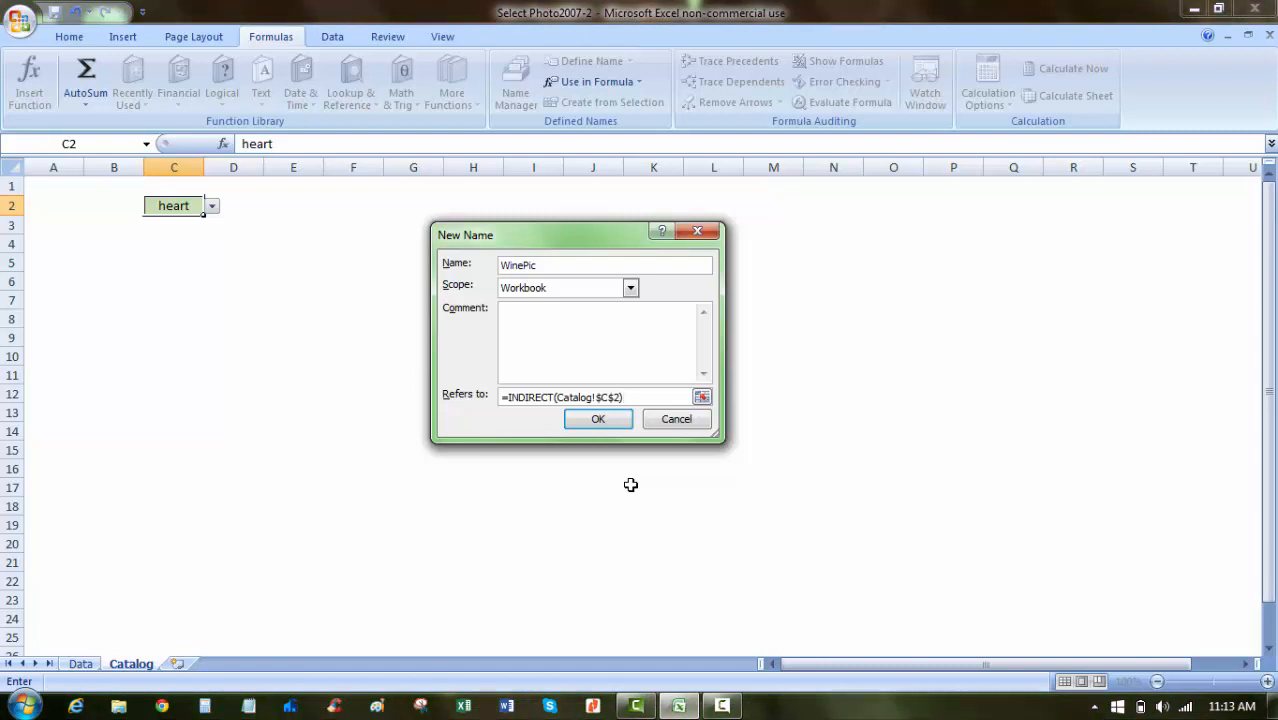
mouse_move(270, 313)
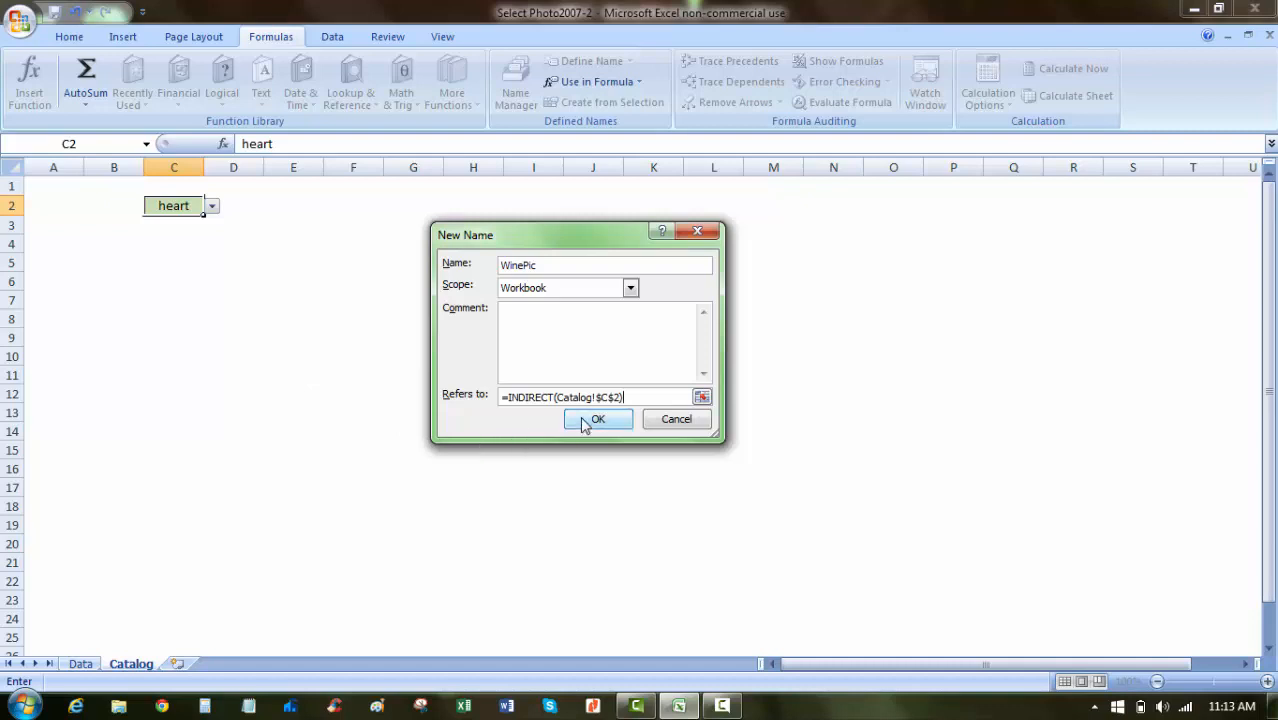
click(597, 418)
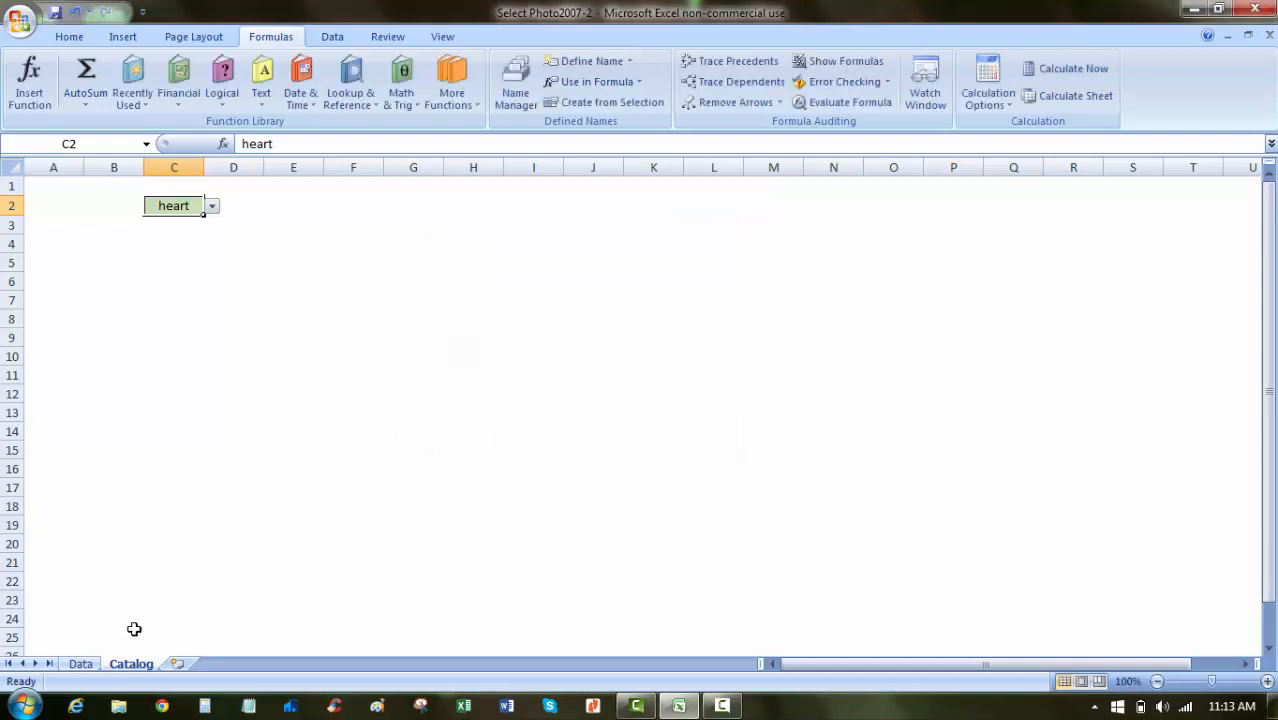
Select E2 and insert a new embedded Bitmap Image object
click(293, 205)
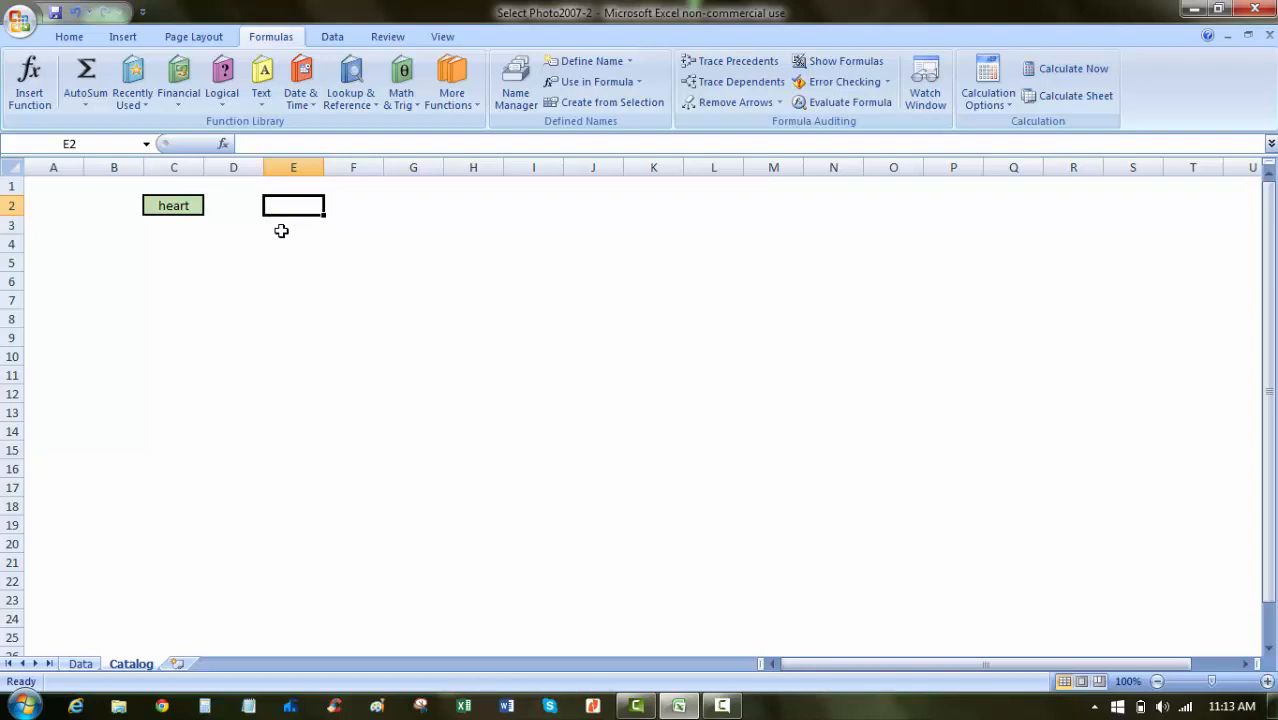
click(122, 36)
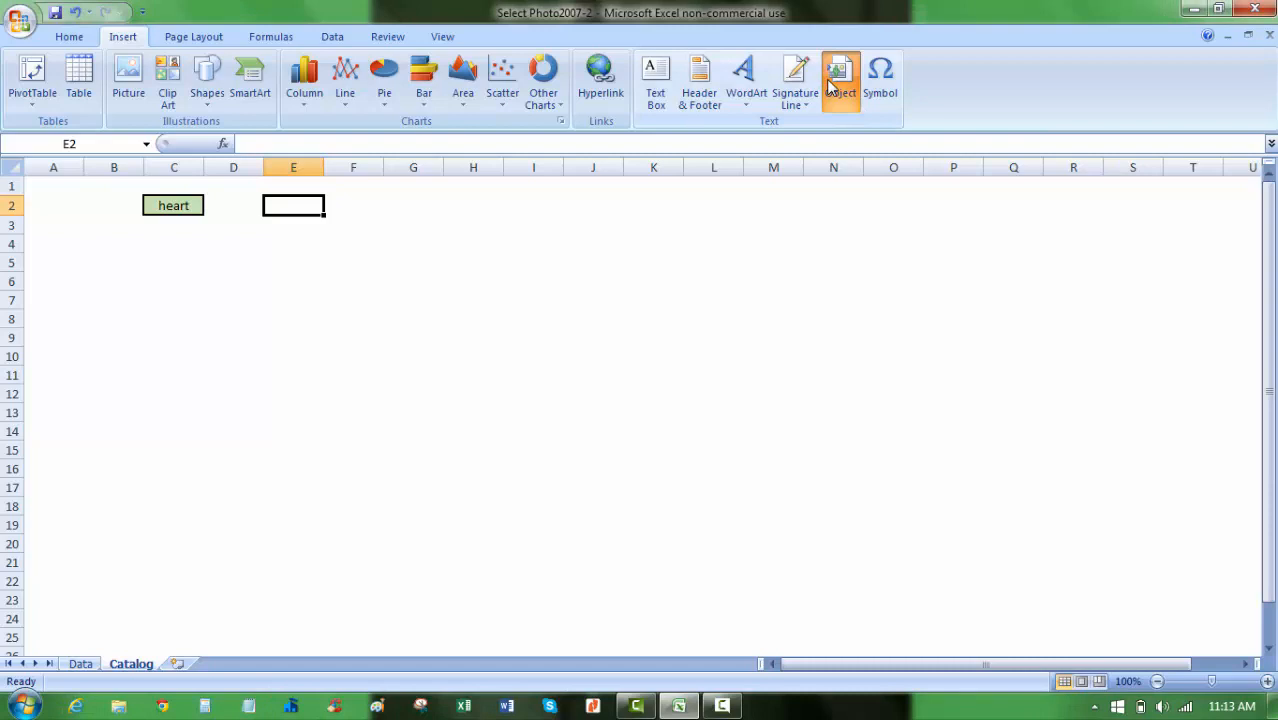
click(840, 80)
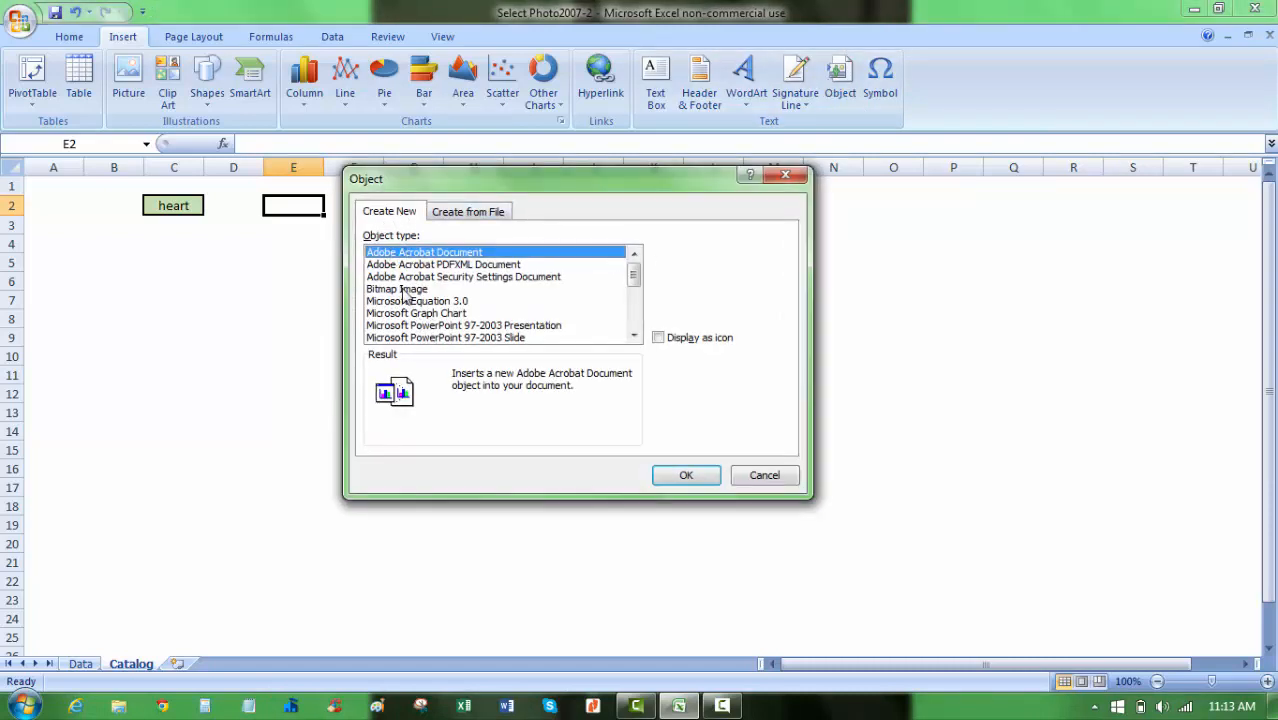
click(397, 289)
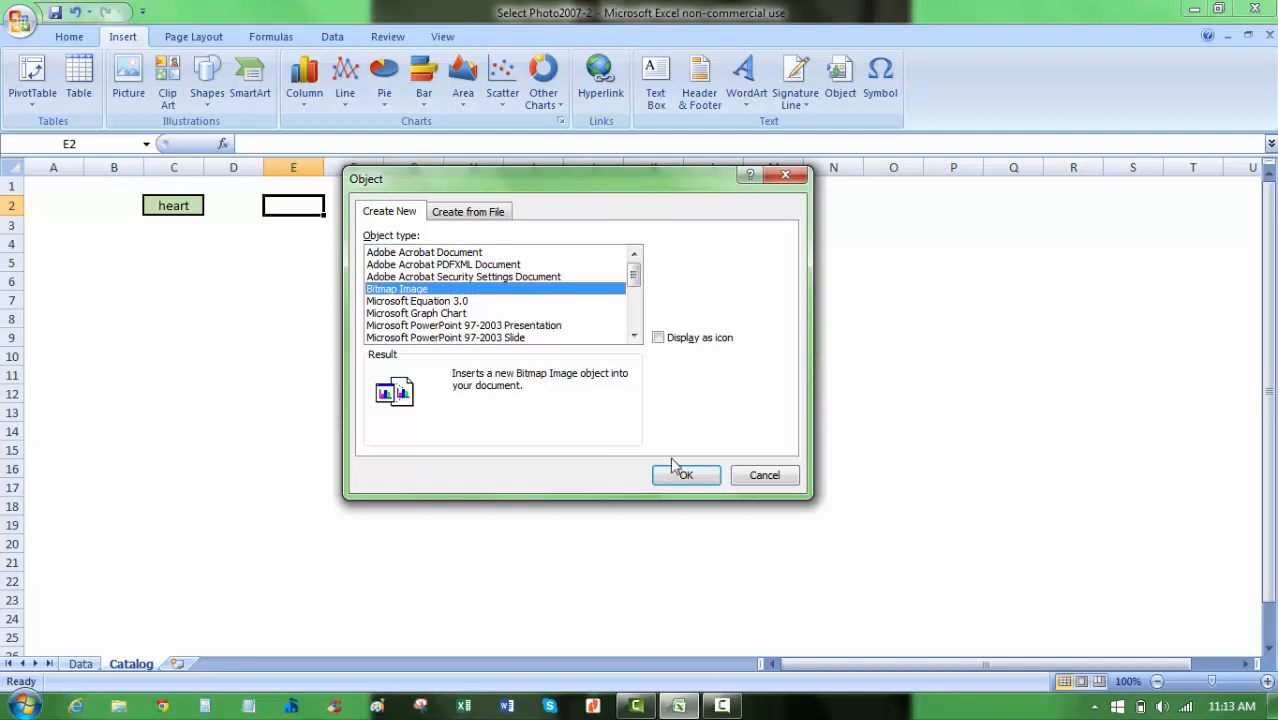
click(685, 475)
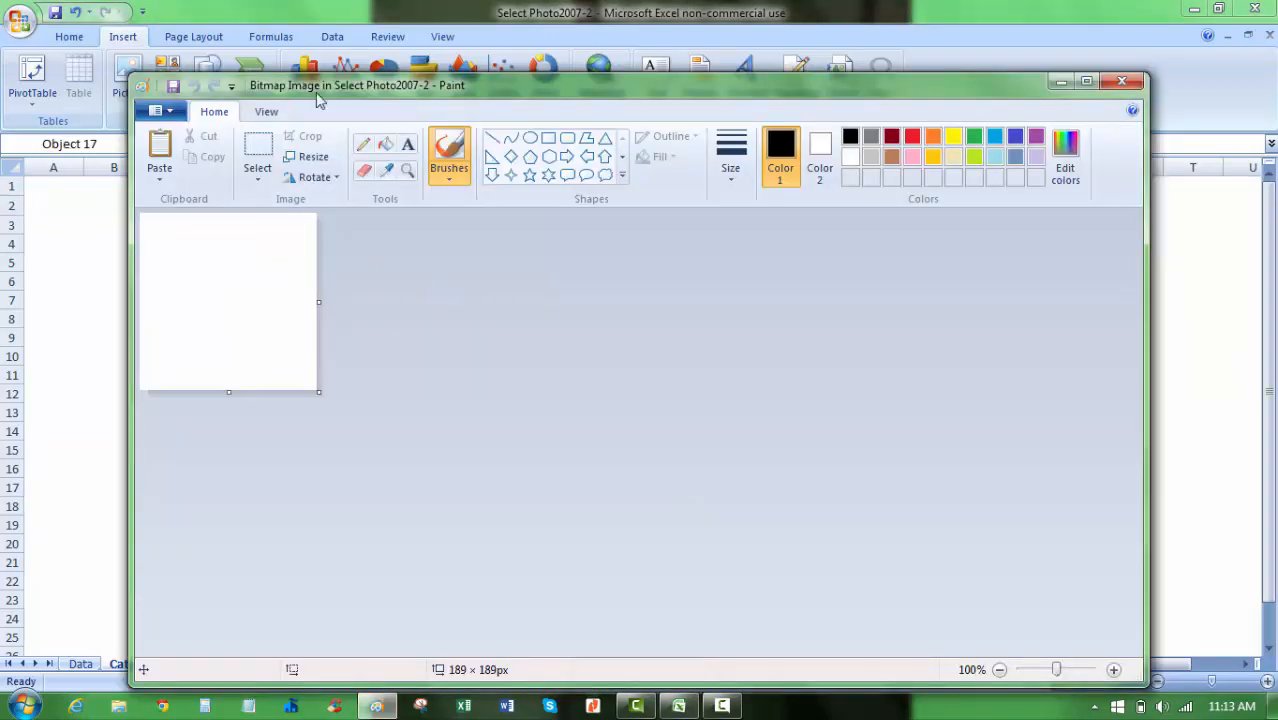
mouse_move(452, 283)
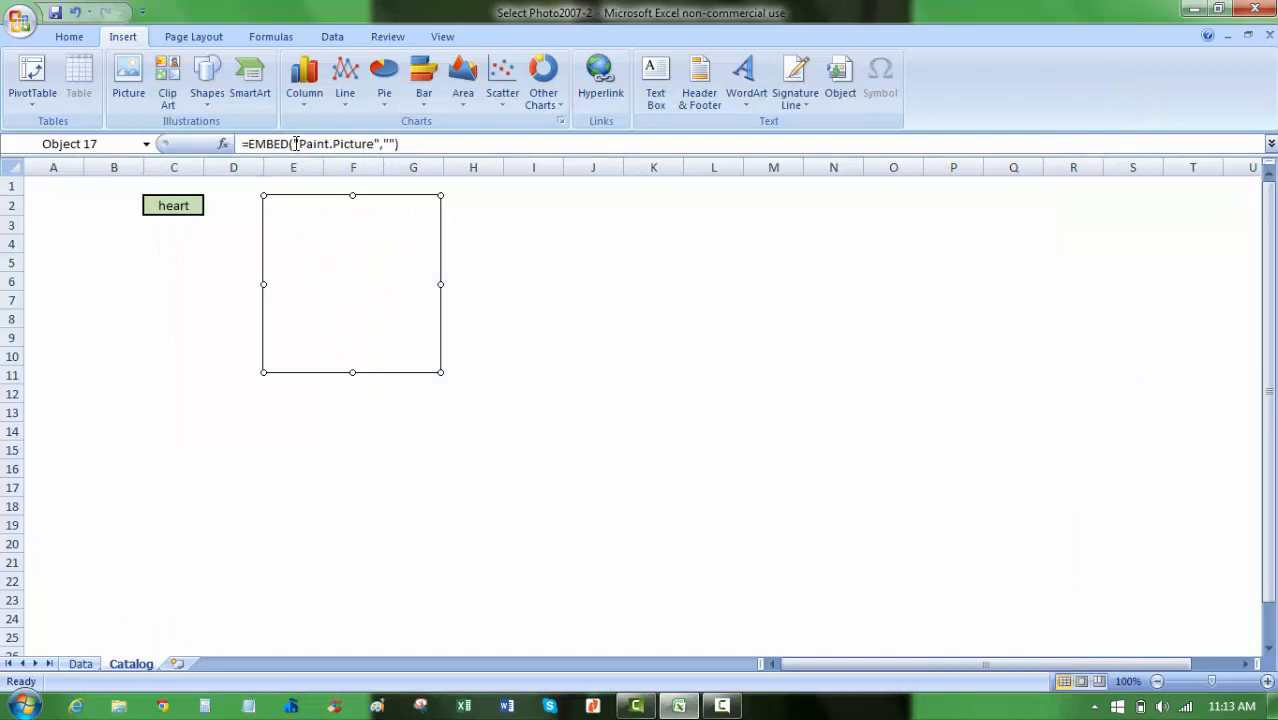
mouse_move(290, 143)
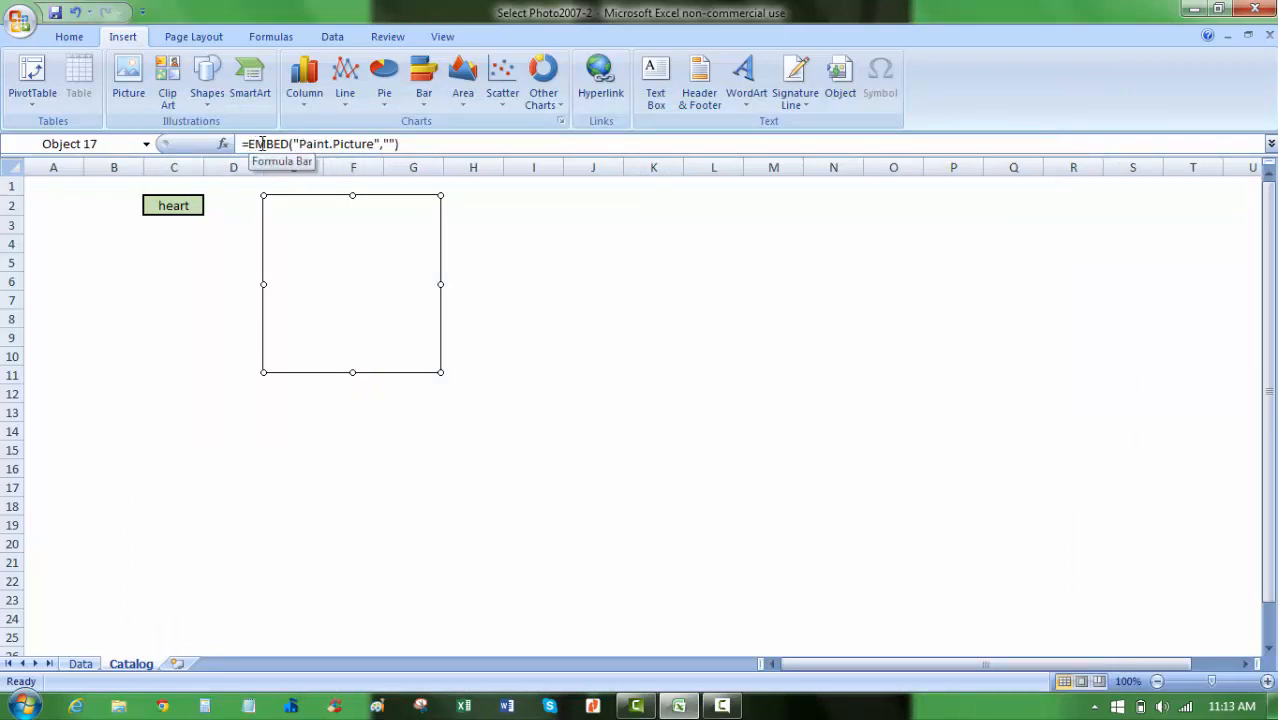
Replace the picture's embed formula with =WinePic and choose sun in C2
click(418, 143)
text(=E)
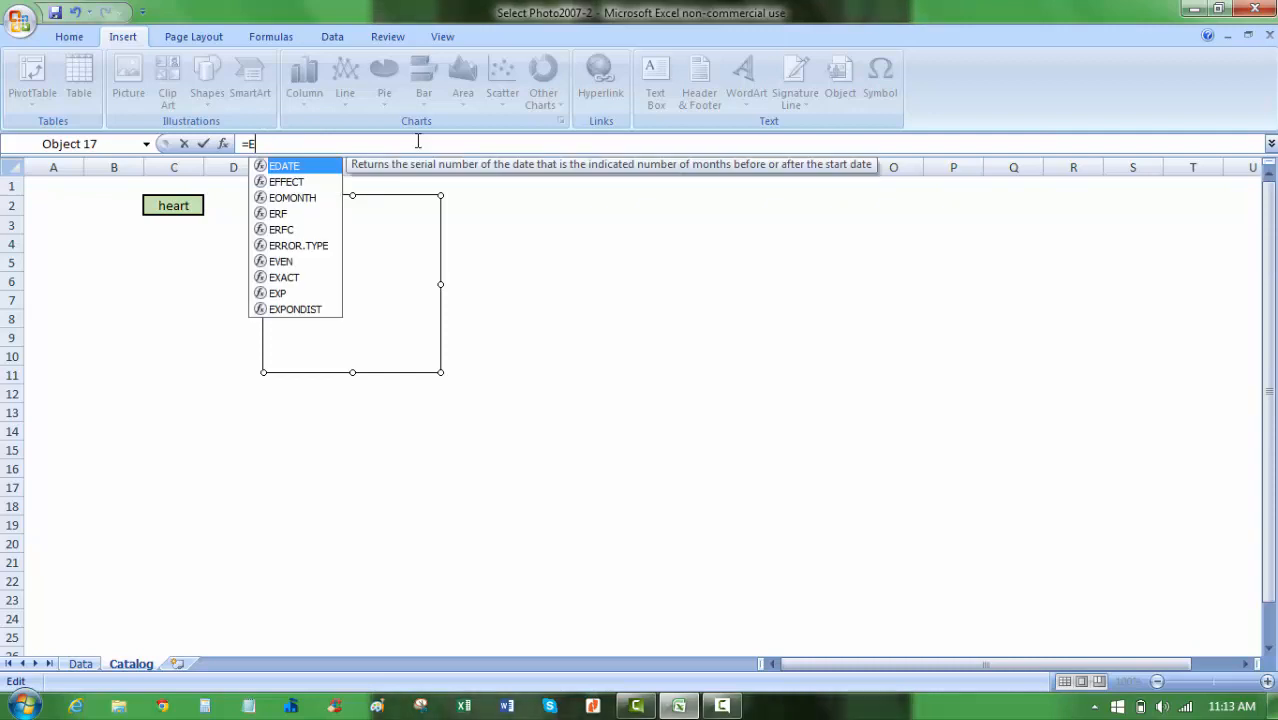
text(W)
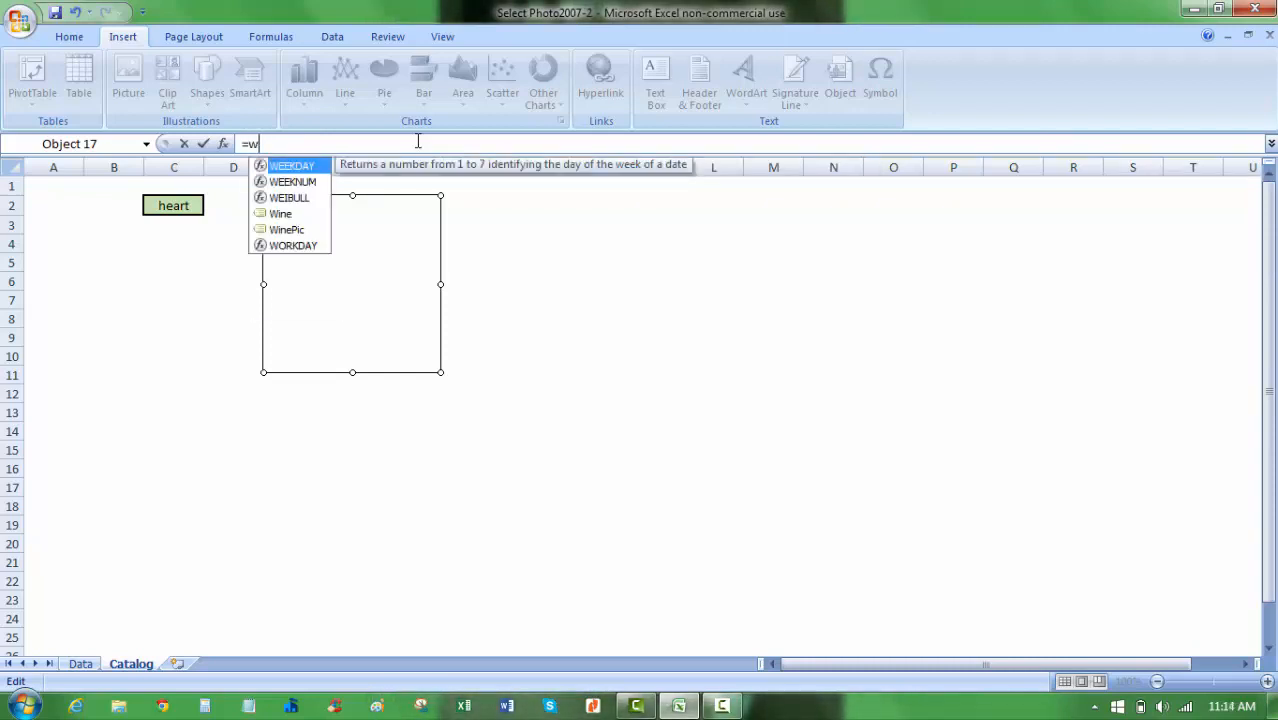
text(IN)
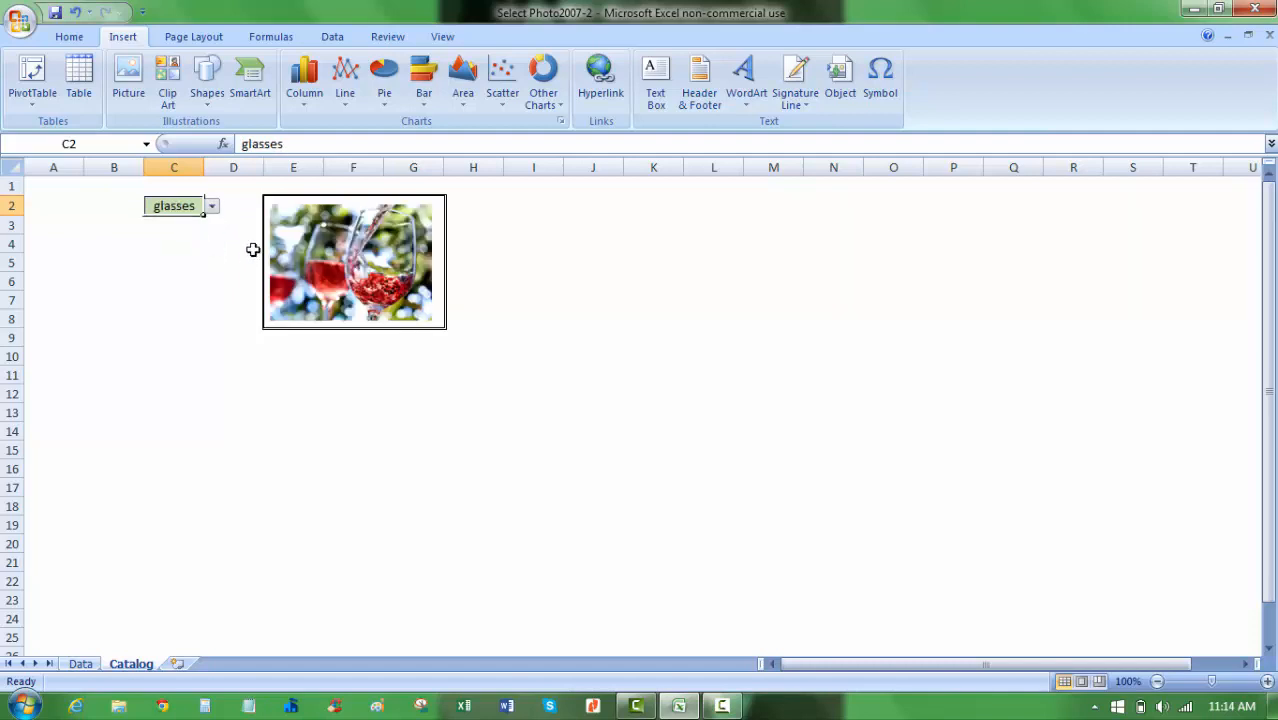
click(211, 206)
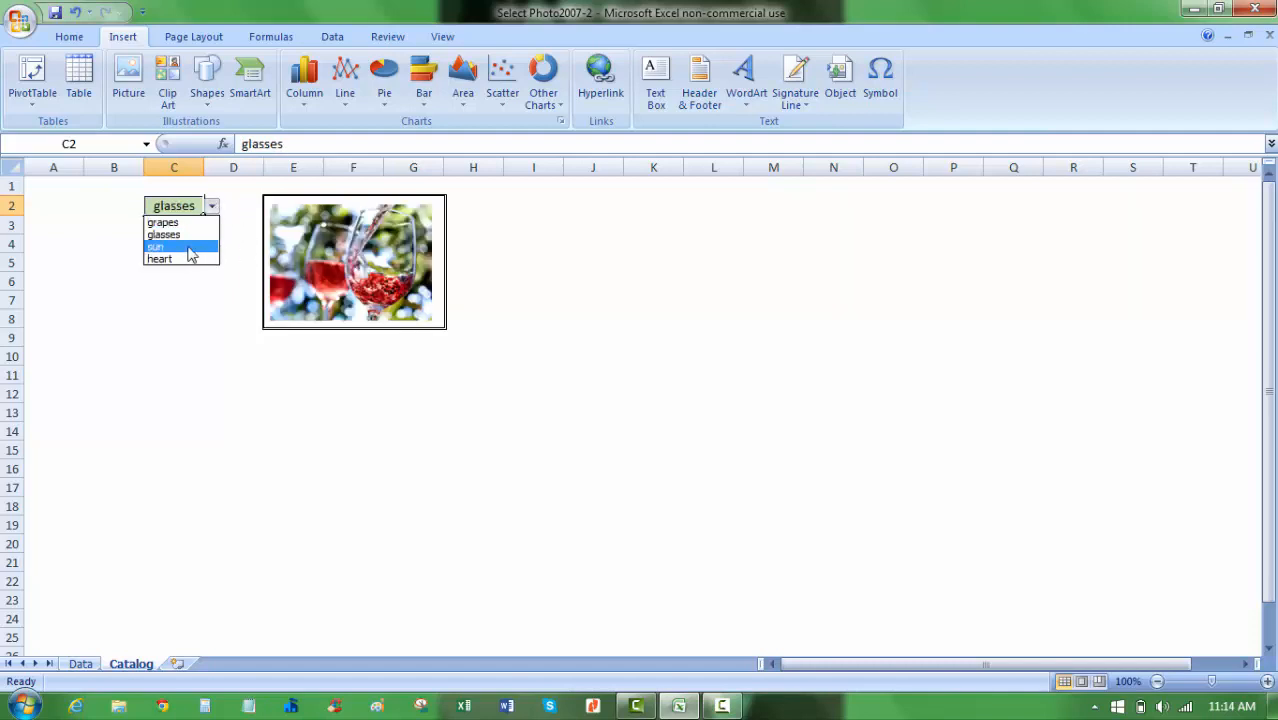
click(157, 246)
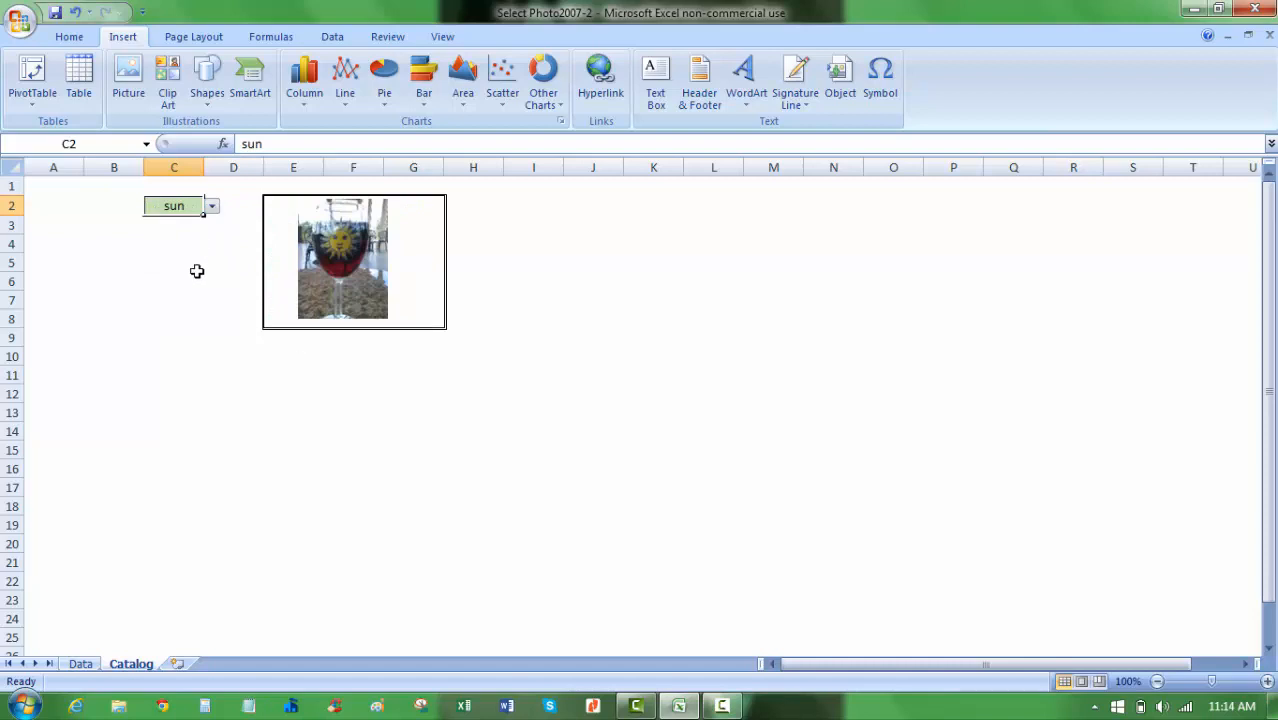
click(80, 663)
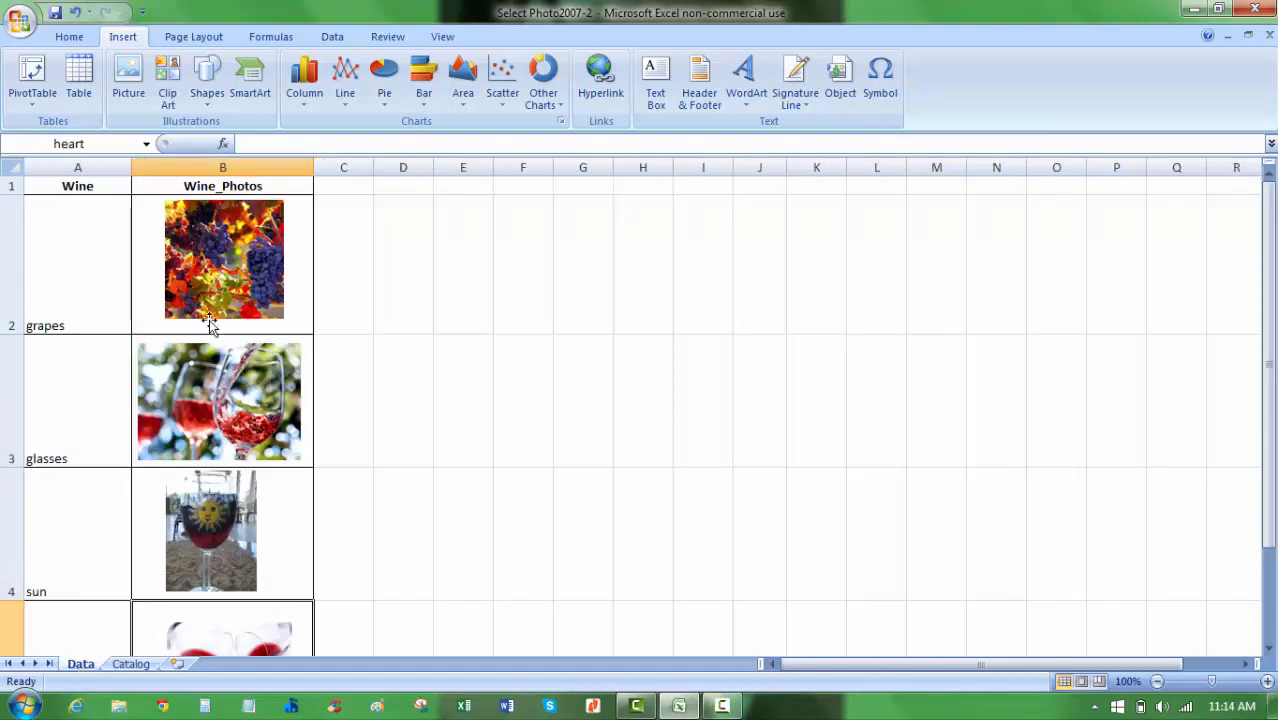
mouse_move(156, 263)
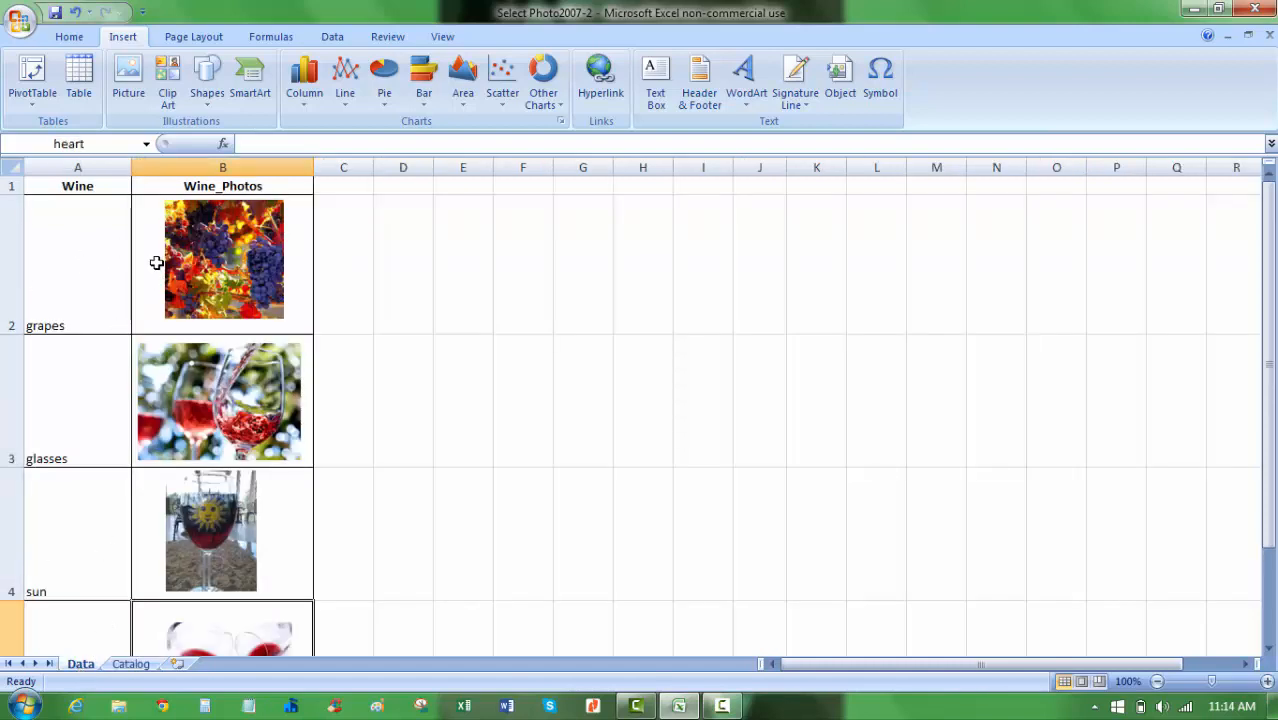
mouse_move(368, 259)
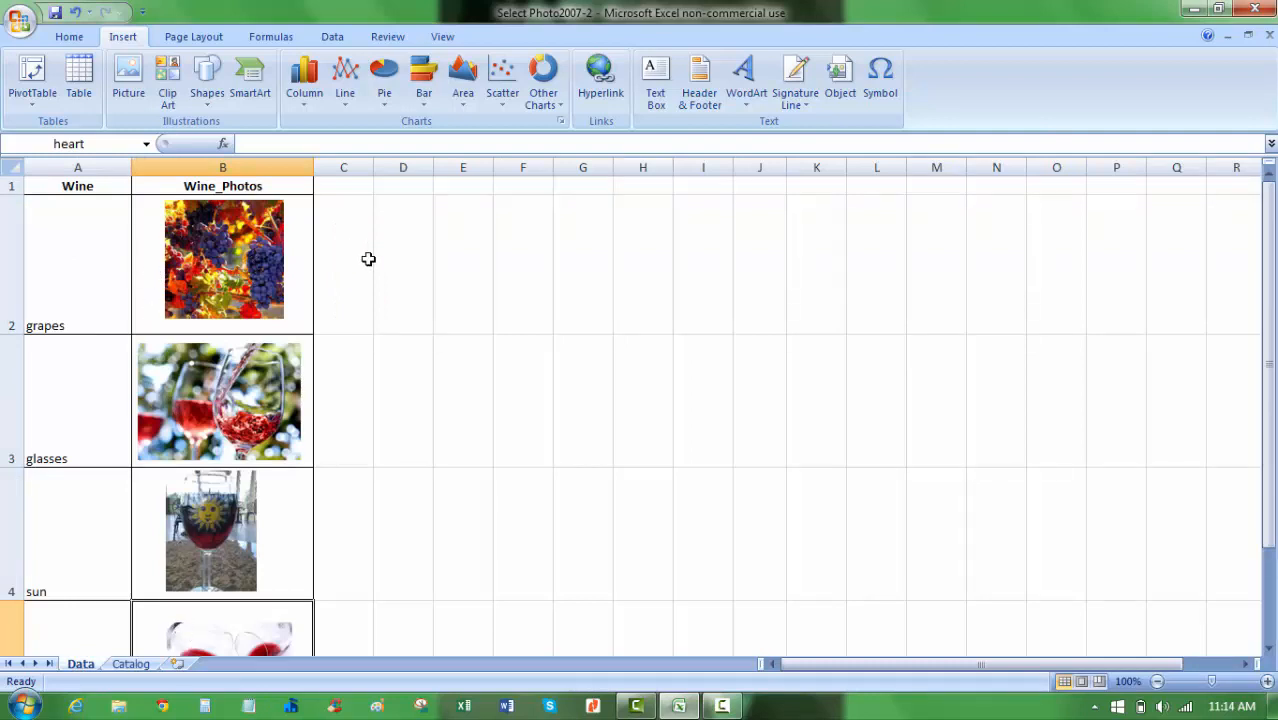
click(220, 400)
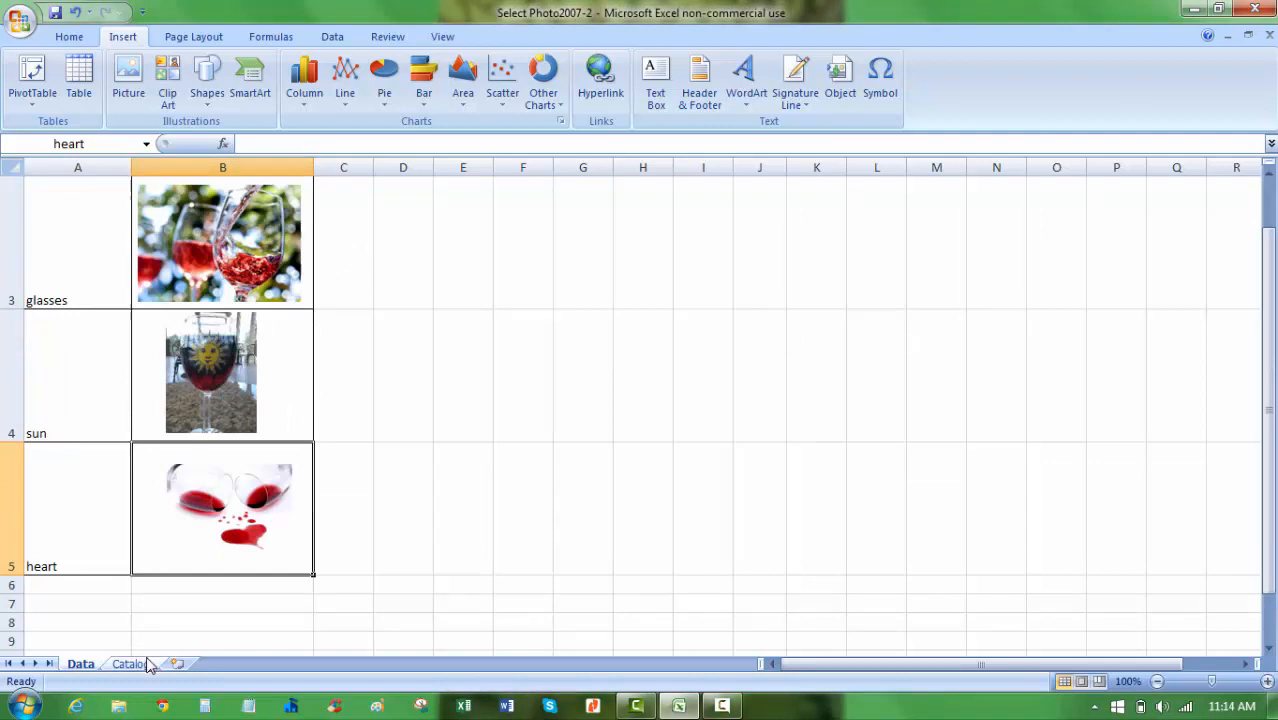
click(130, 663)
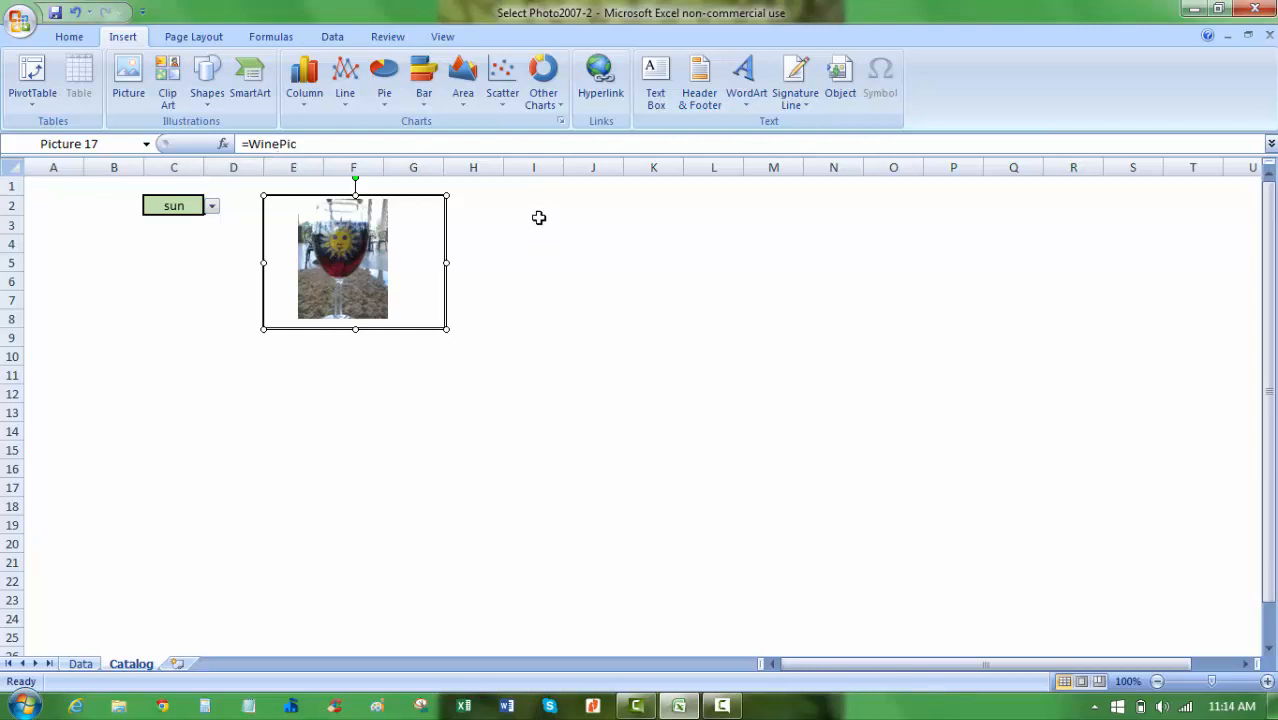
mouse_move(293, 293)
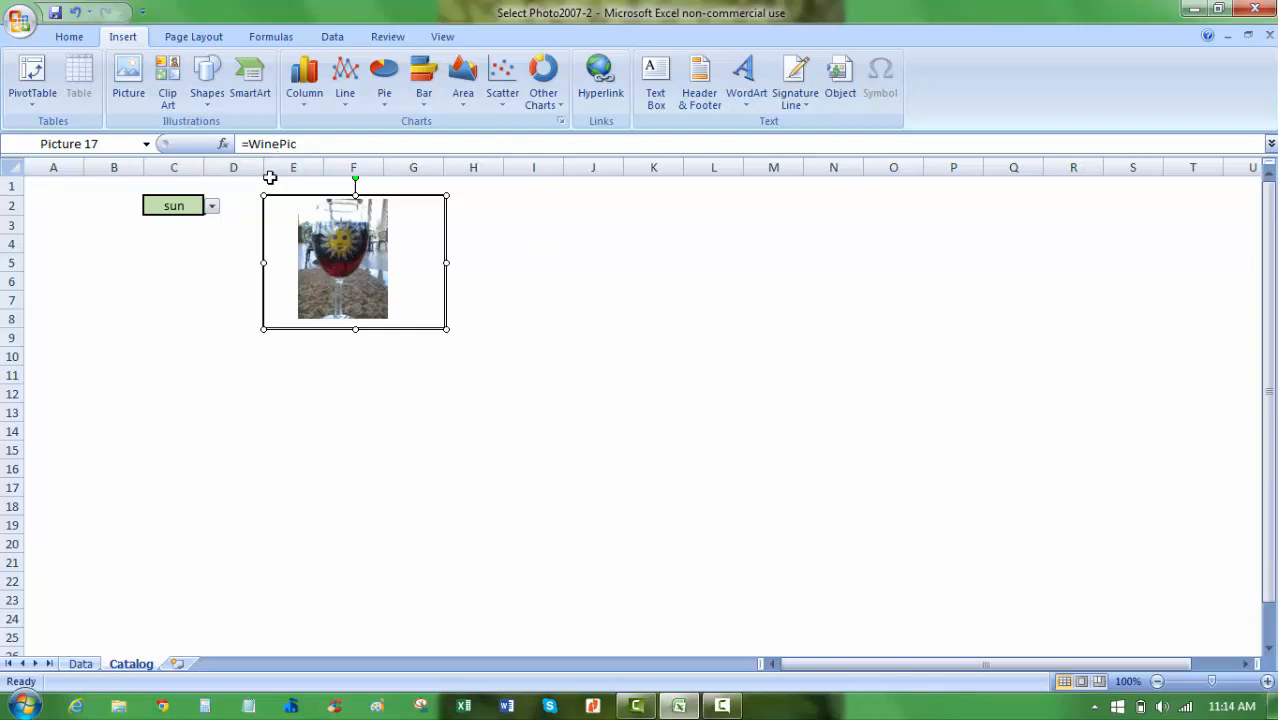
mouse_move(375, 250)
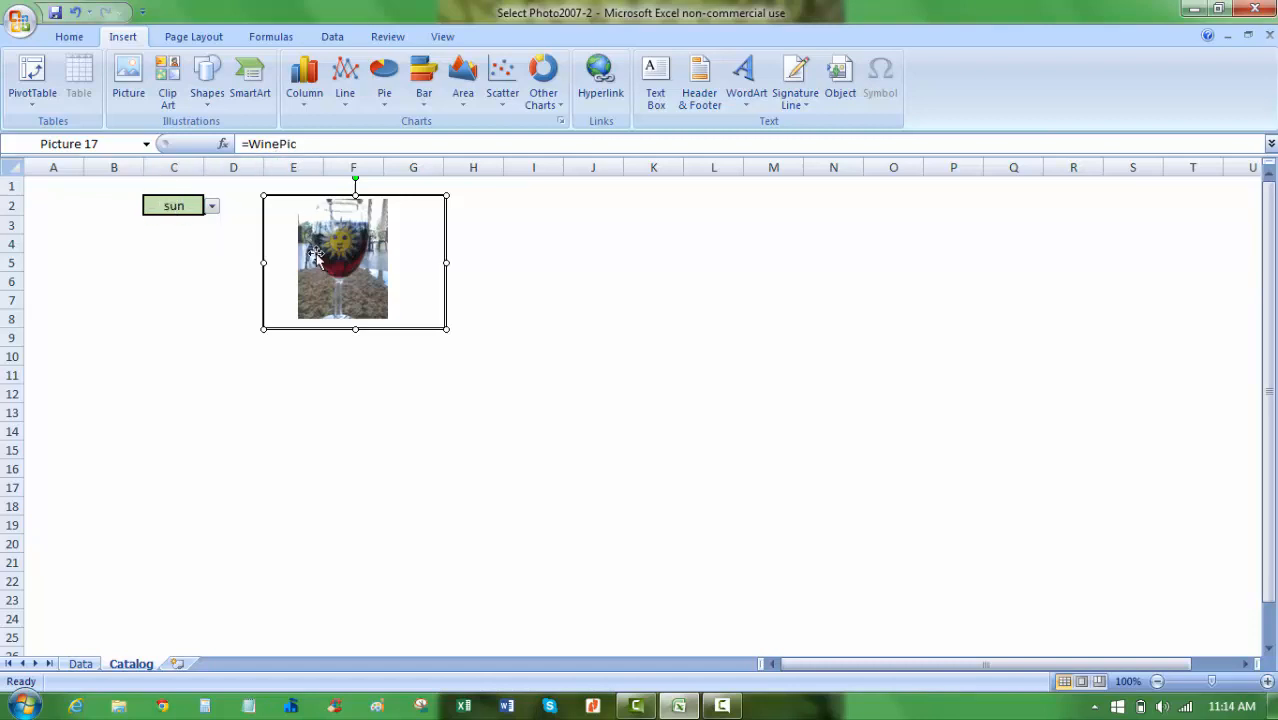
Deselect the picture and pick grapes from C2's drop-down list
click(354, 449)
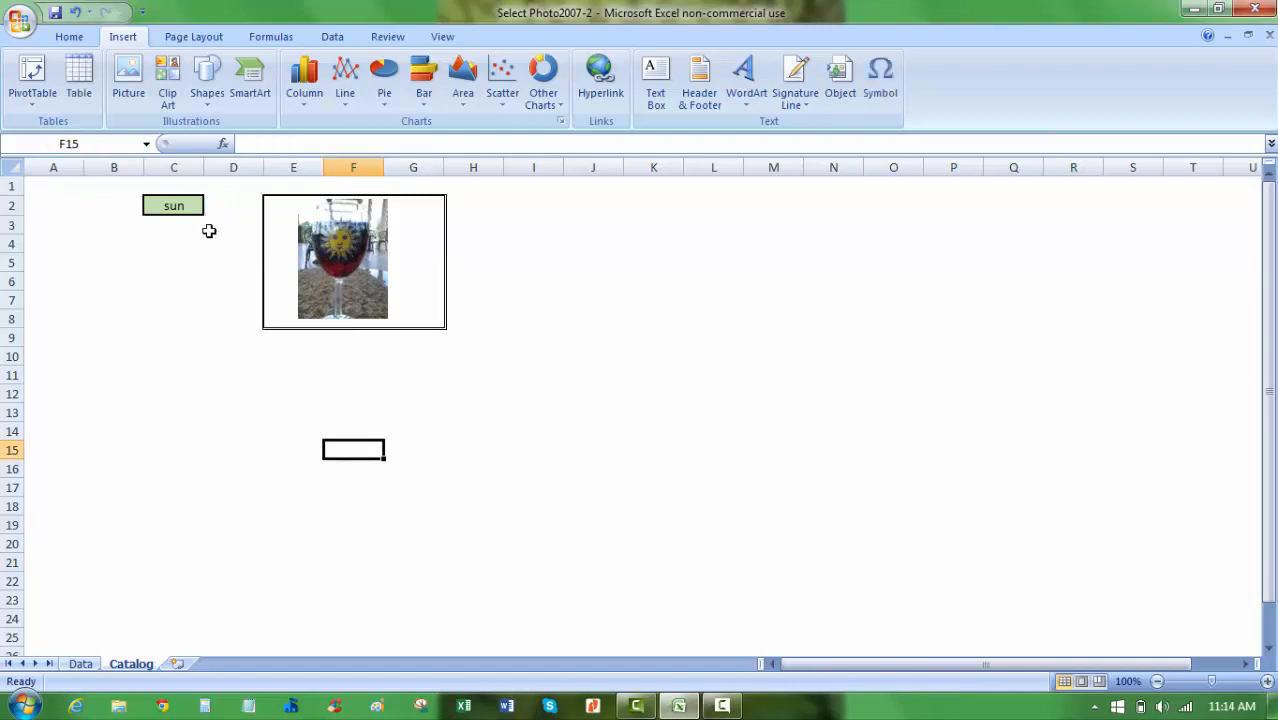
click(211, 206)
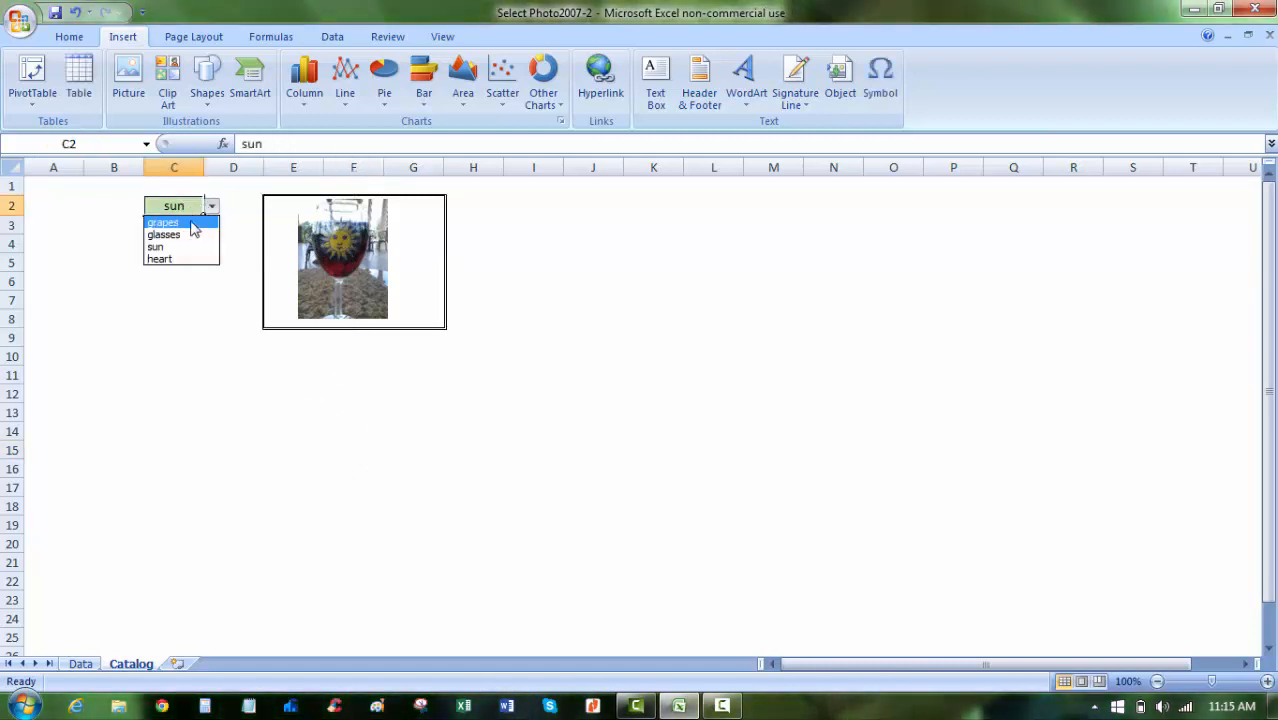
click(162, 221)
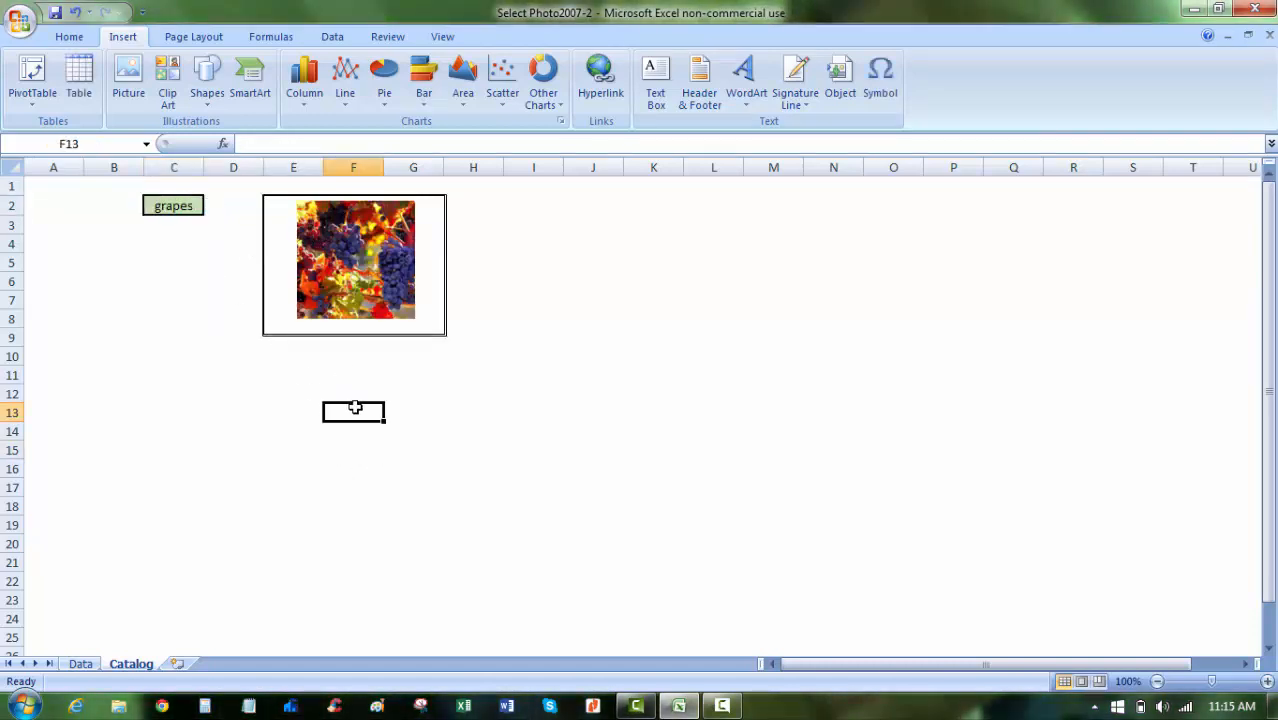